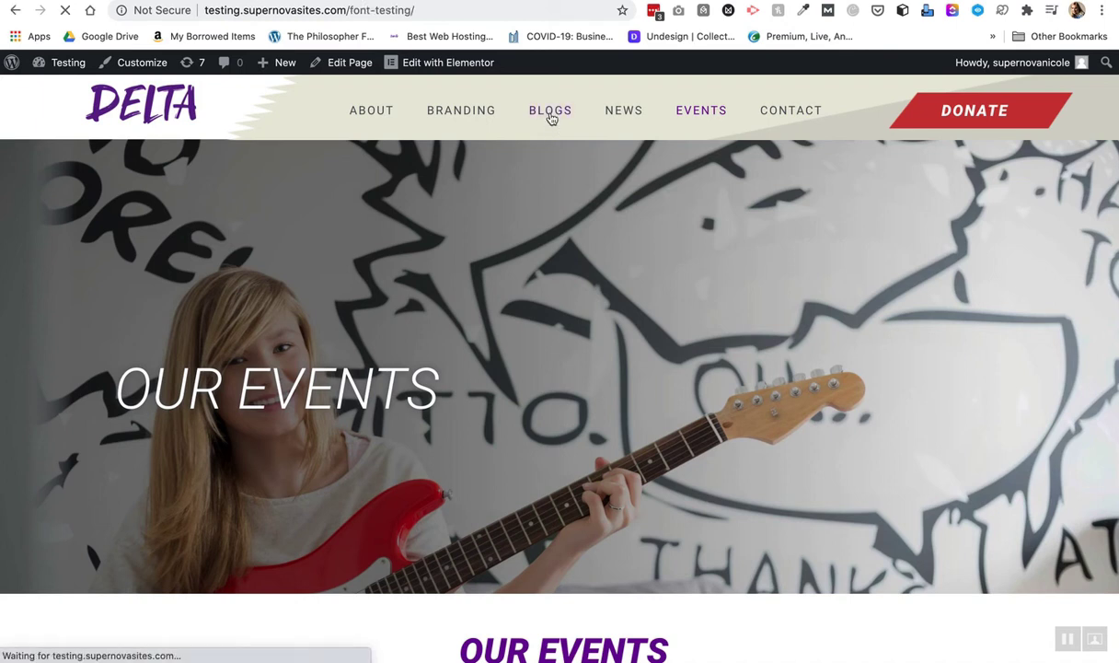
Open the Blogs page and scroll to the Our Blog post card grid.
{"action": "left_click", "coordinate": [551, 110]}
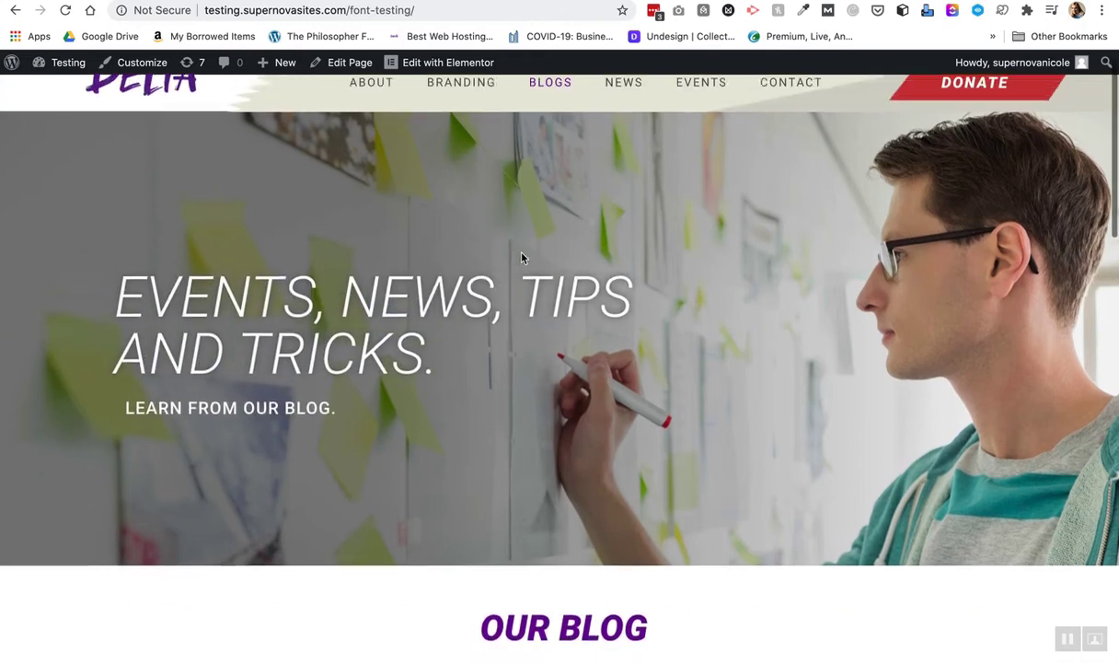
{"action": "scroll", "scroll_direction": "down", "scroll_amount": 3}
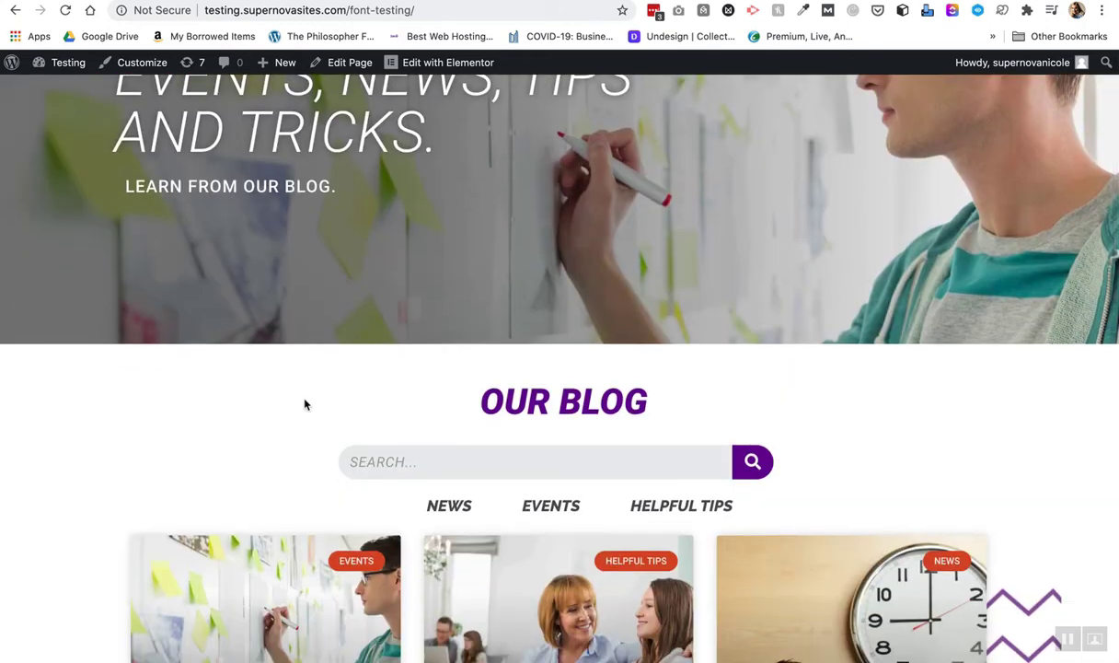
{"action": "scroll", "scroll_direction": "down", "scroll_amount": 3}
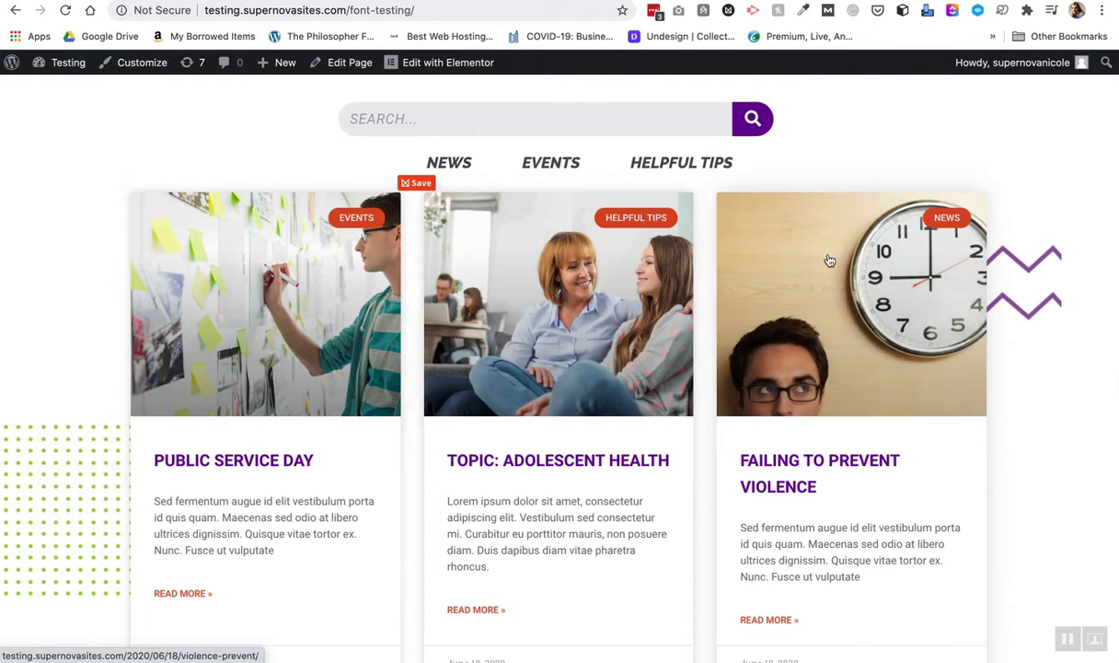
{"action": "scroll", "scroll_direction": "up", "scroll_amount": 3}
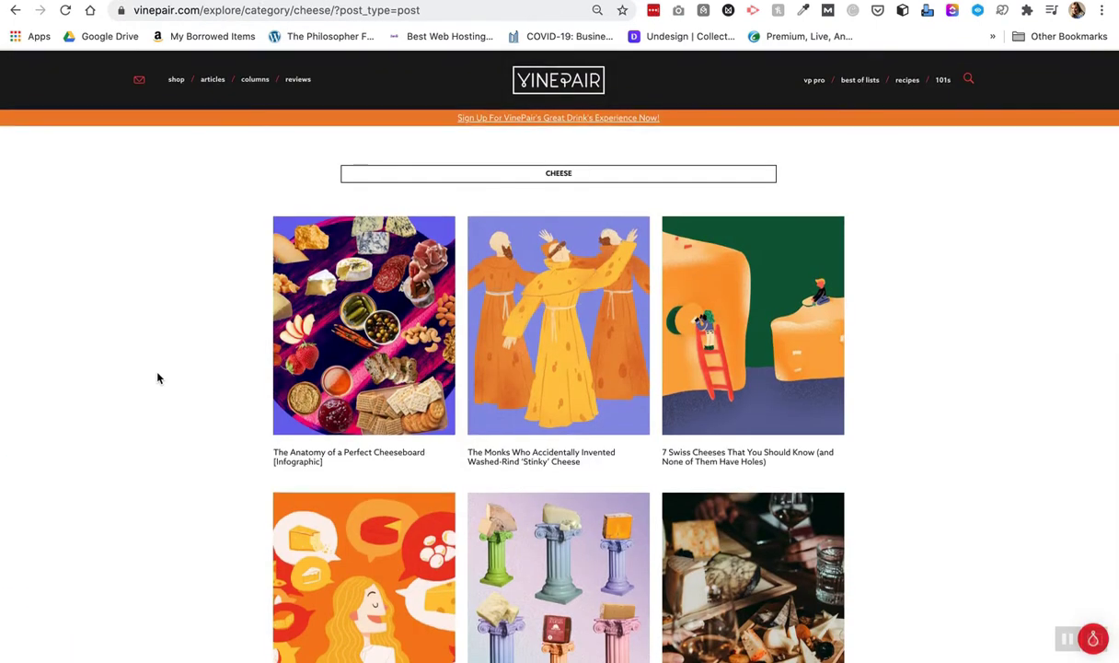
{"action": "left_click", "coordinate": [213, 78]}
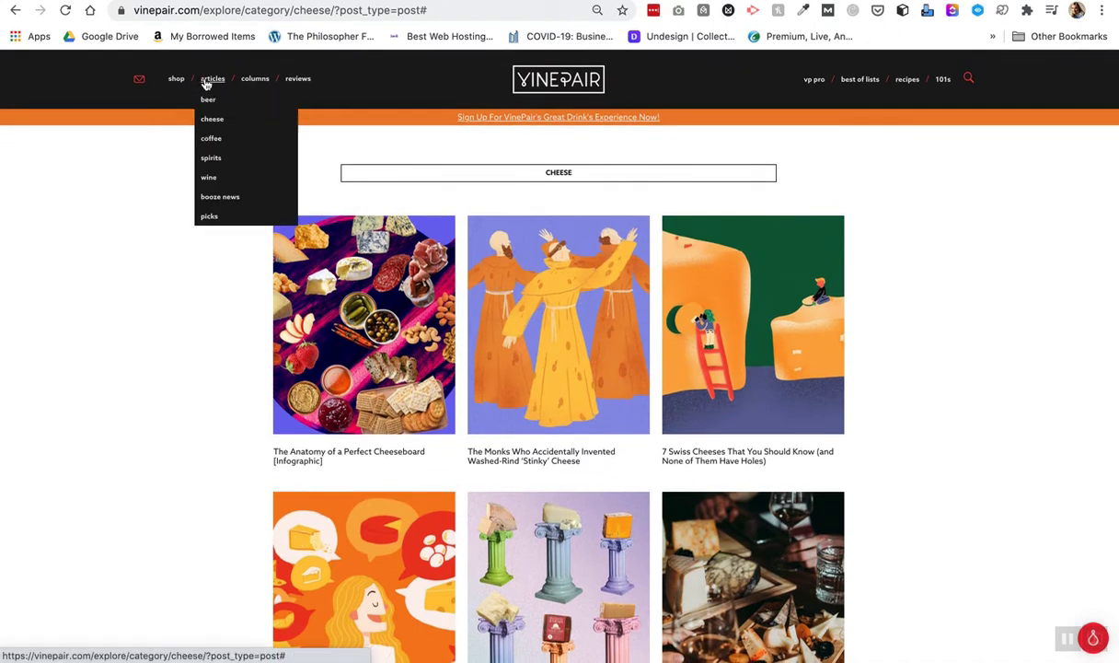
{"action": "mouse_move", "coordinate": [208, 100]}
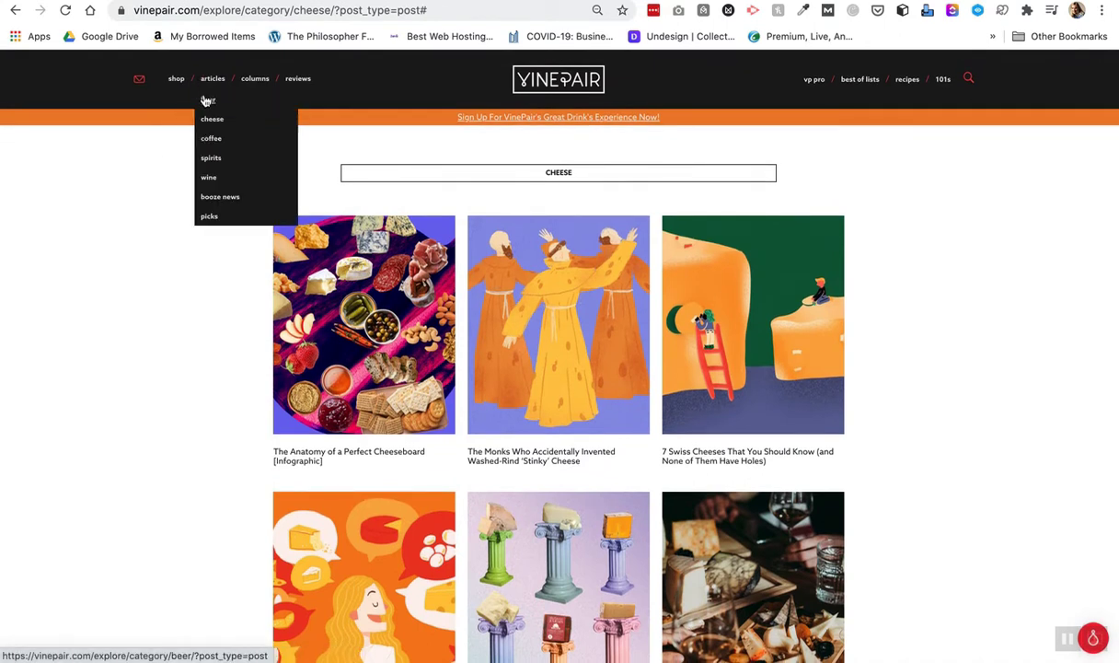
{"action": "mouse_move", "coordinate": [211, 140]}
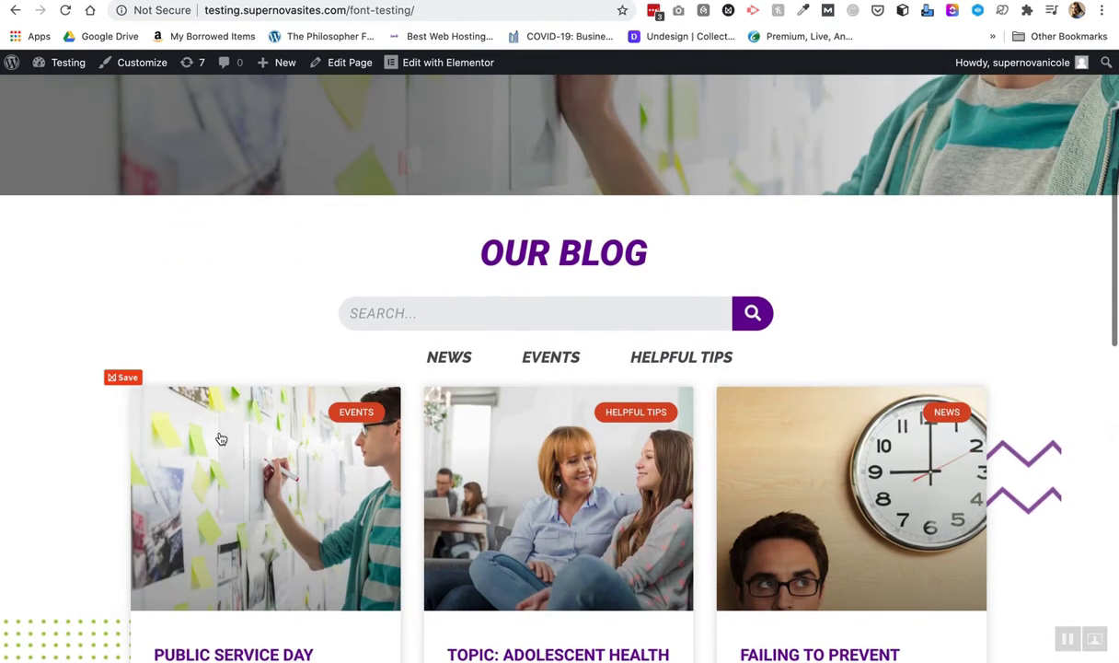
Go from the Blogs page to the News page via the site navigation.
{"action": "scroll", "scroll_direction": "up", "scroll_amount": 3}
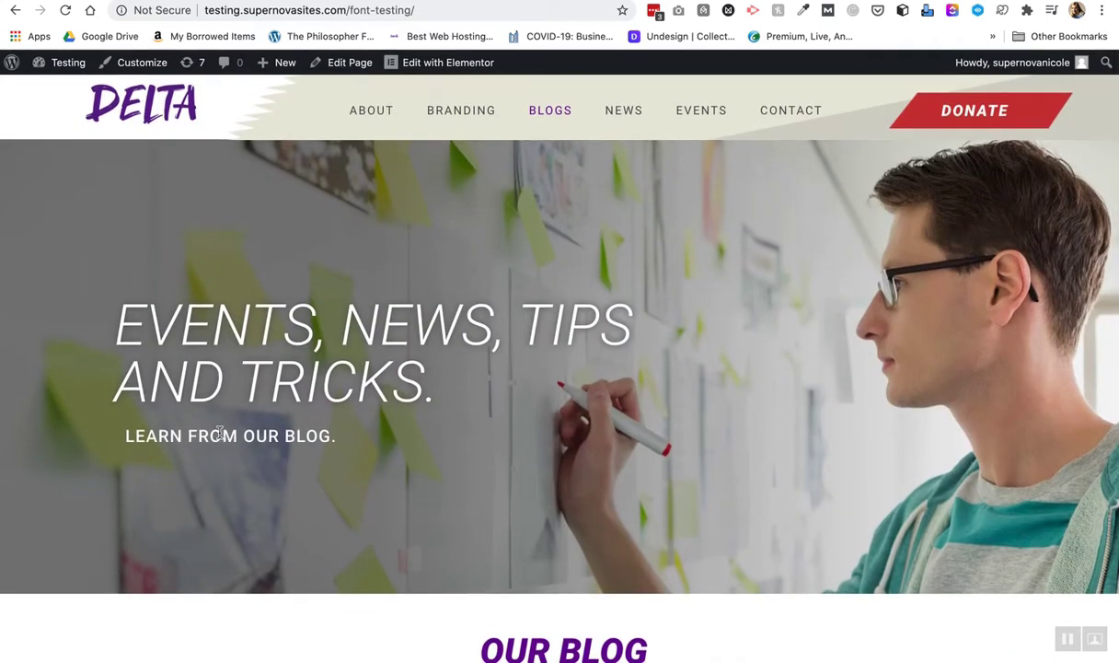
{"action": "left_click", "coordinate": [624, 111]}
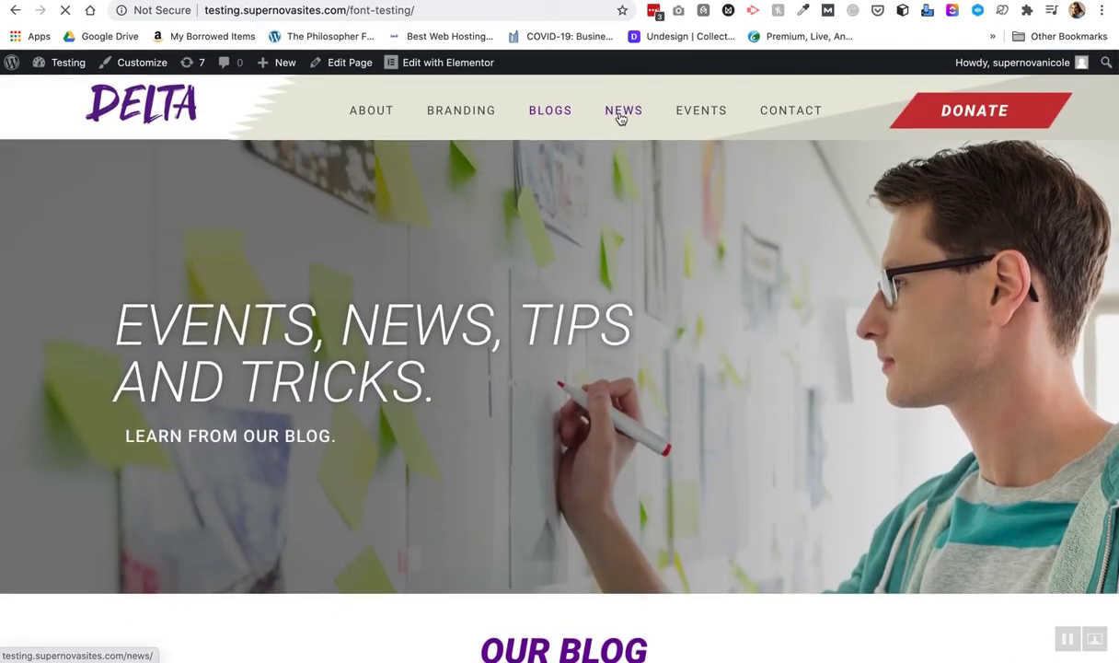
{"action": "left_click", "coordinate": [624, 110]}
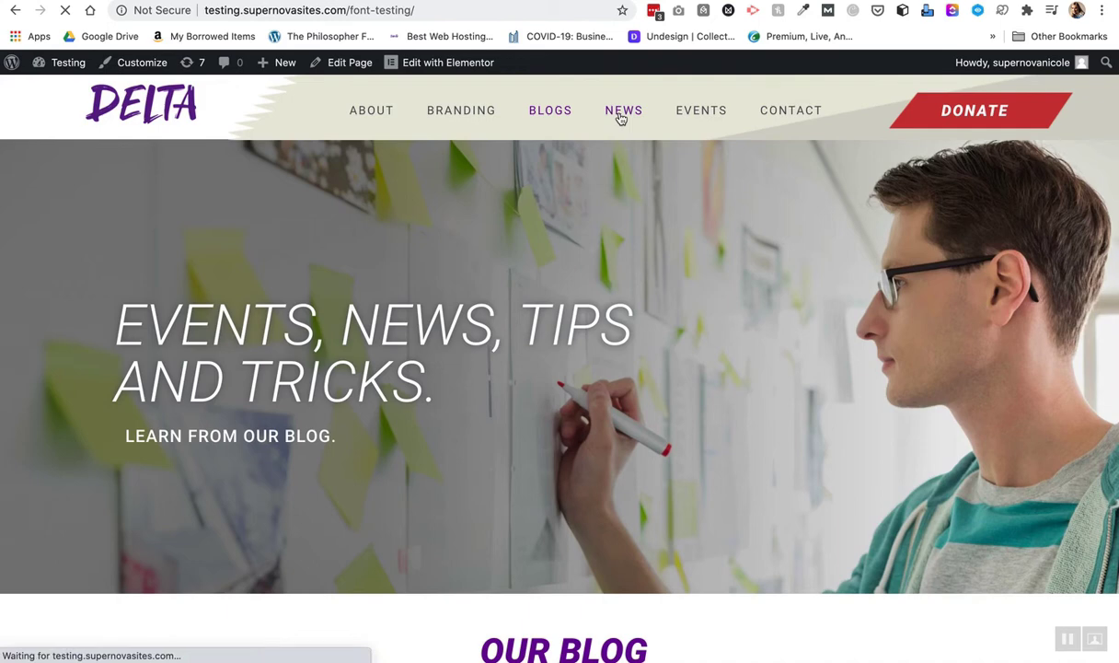
{"action": "left_click", "coordinate": [624, 111]}
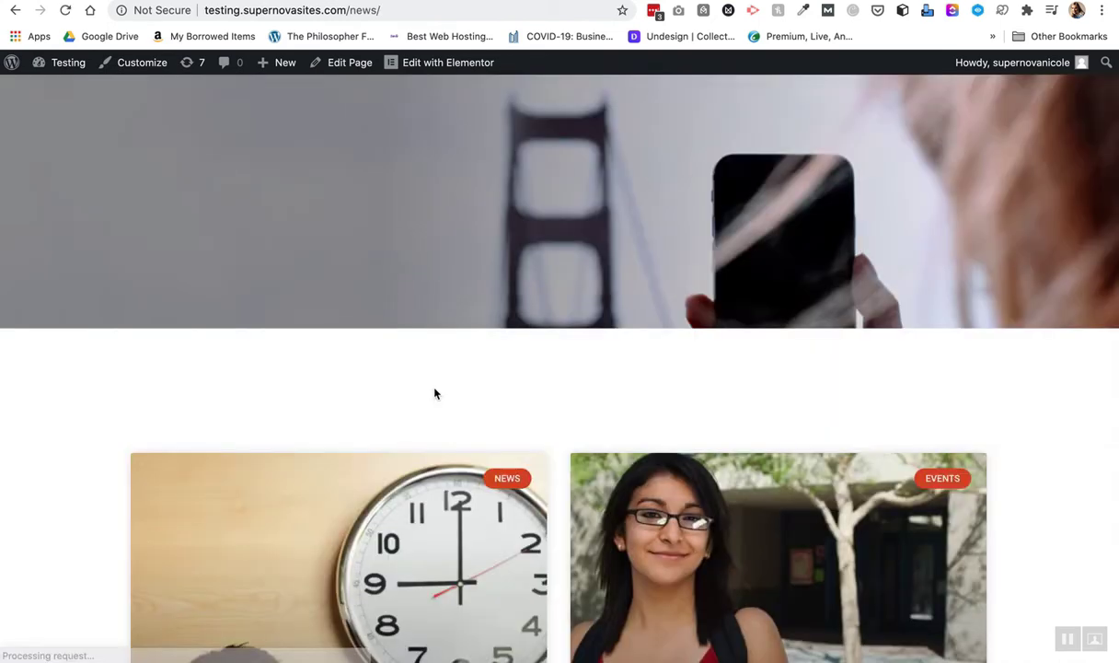
{"action": "scroll", "scroll_direction": "up", "scroll_amount": 3}
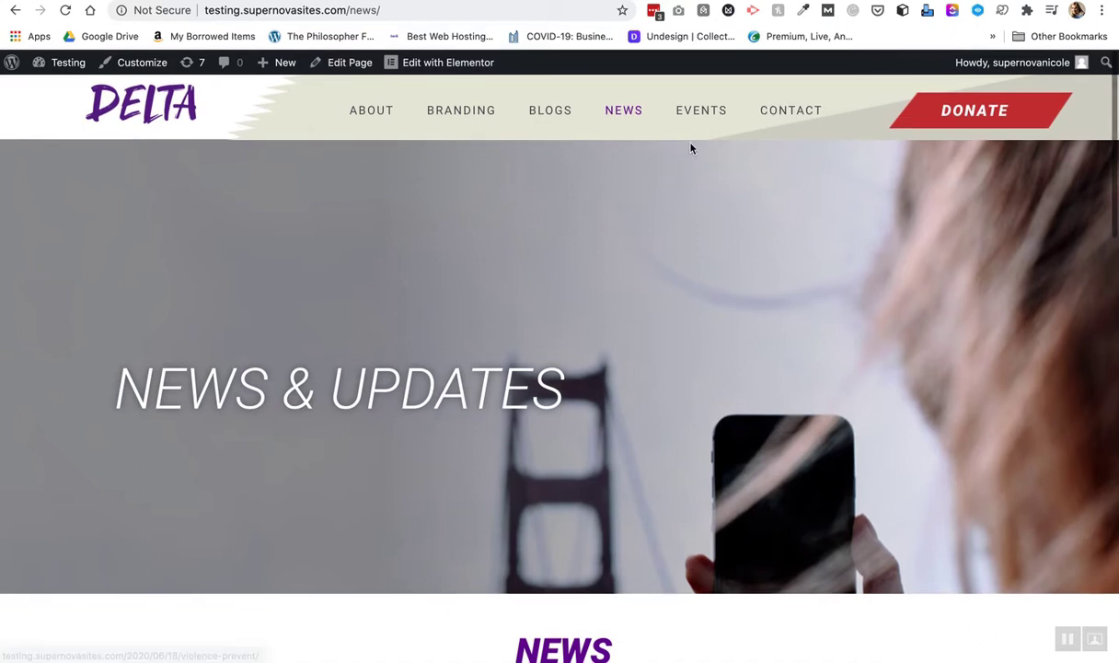
Open the Events page and scroll through the Our Events post list.
{"action": "left_click", "coordinate": [701, 110]}
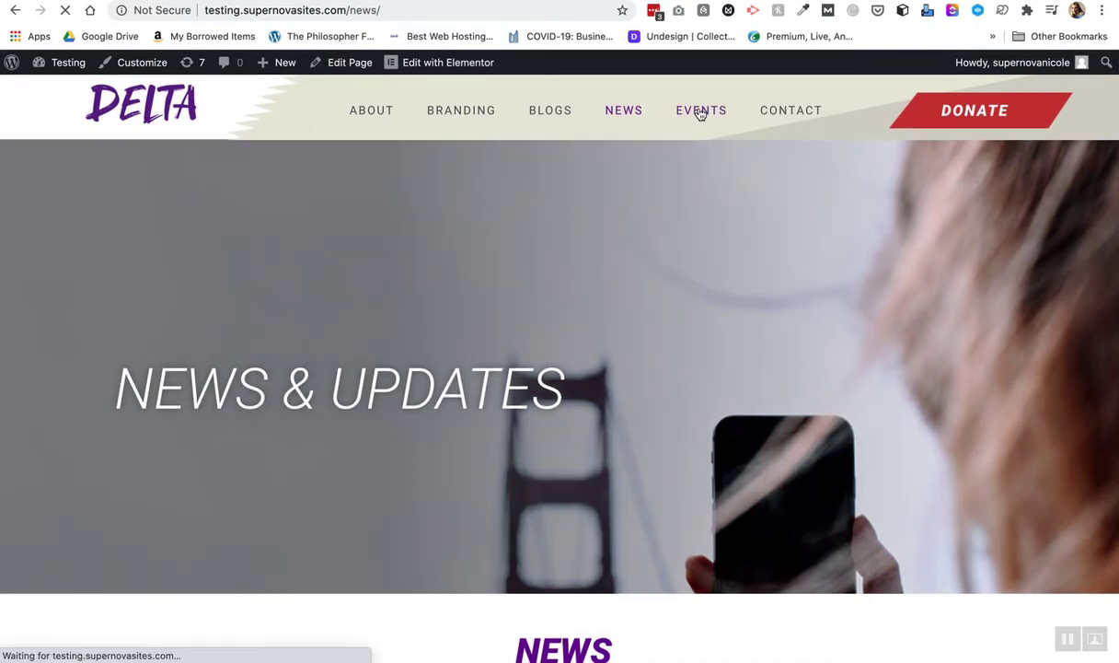
{"action": "left_click", "coordinate": [701, 109]}
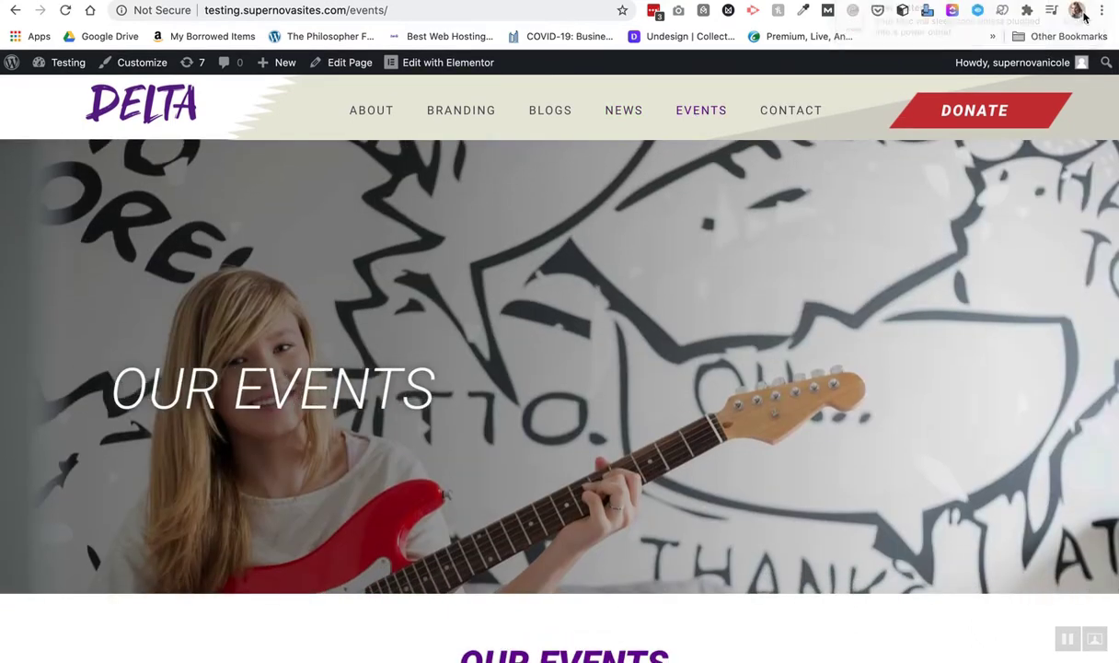
{"action": "scroll", "scroll_direction": "down", "scroll_amount": 3}
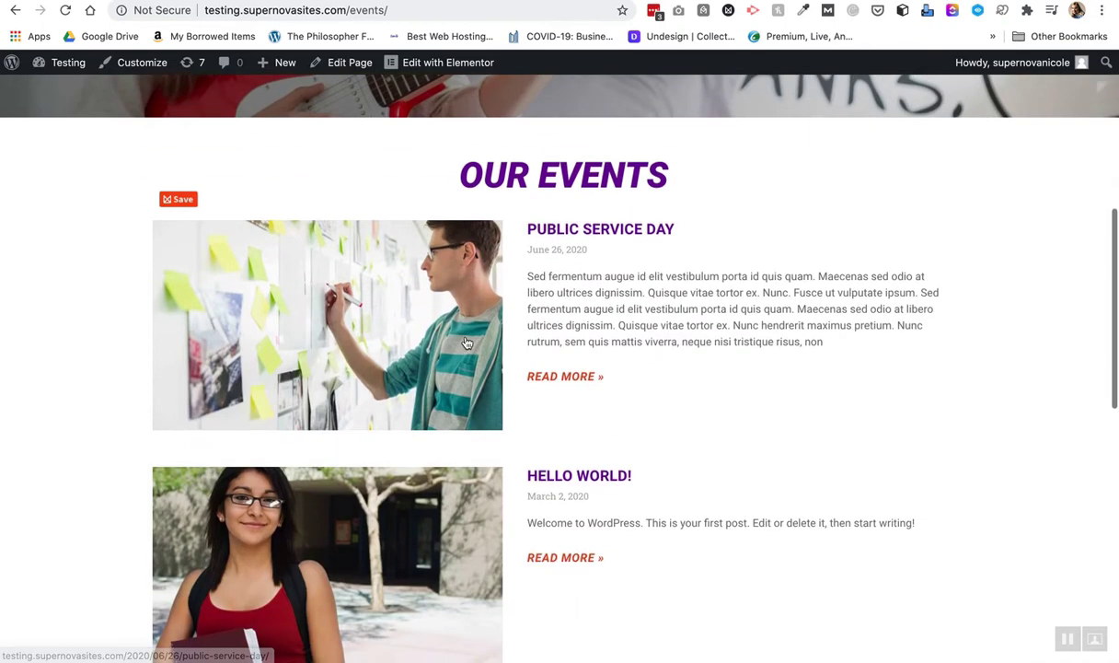
{"action": "scroll", "scroll_direction": "up", "scroll_amount": 3}
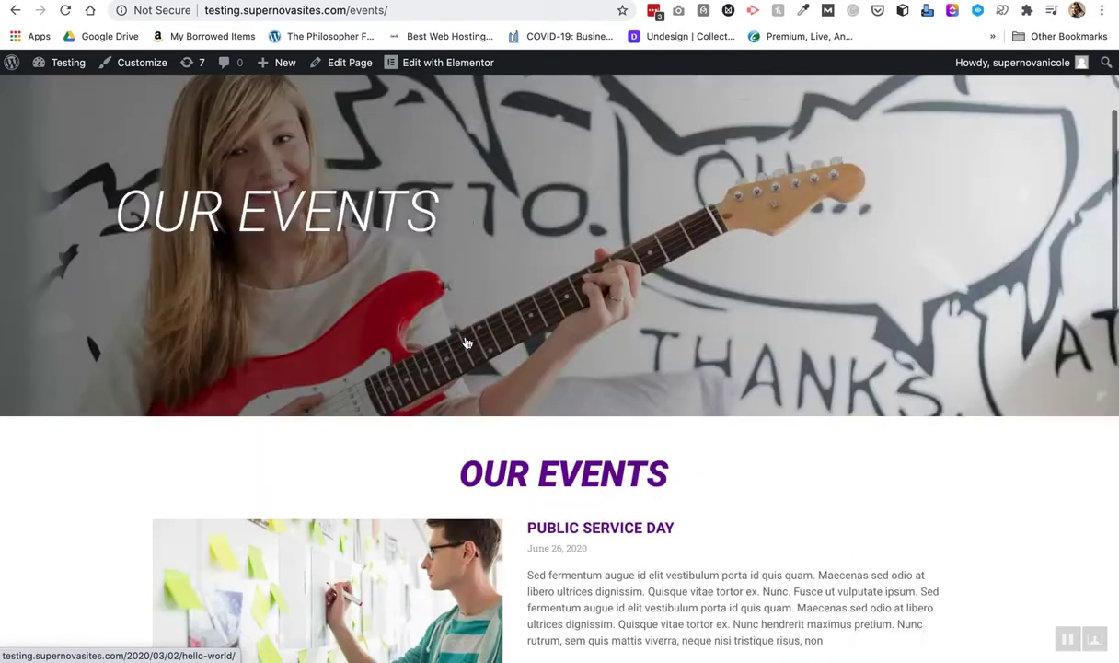
{"action": "scroll", "scroll_direction": "up", "scroll_amount": 3}
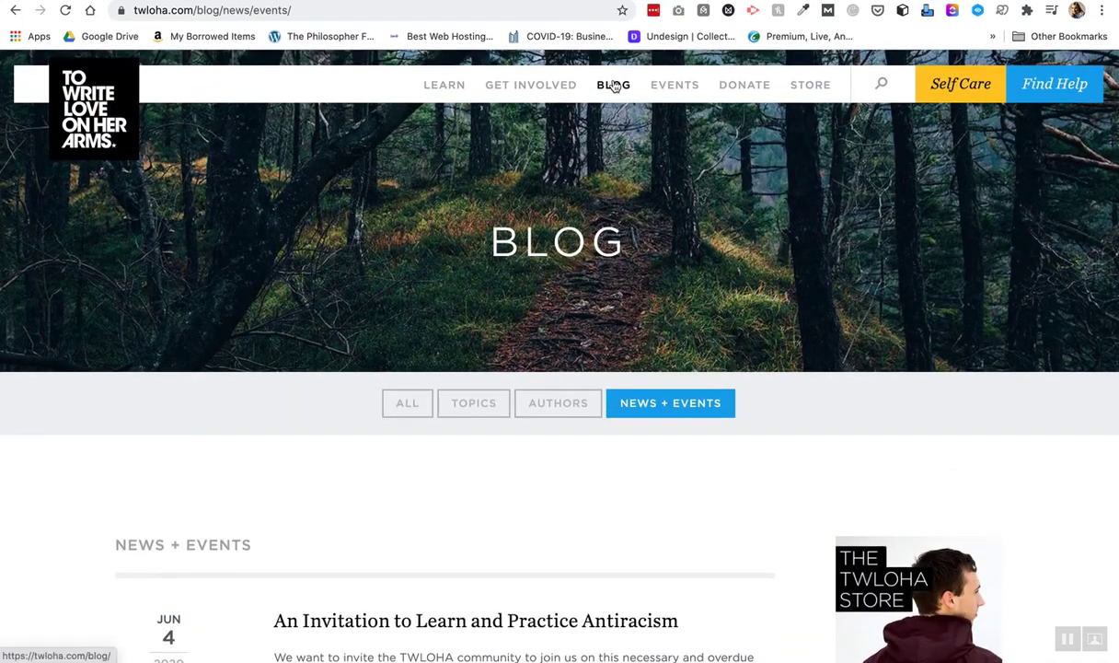
{"action": "left_click", "coordinate": [407, 402]}
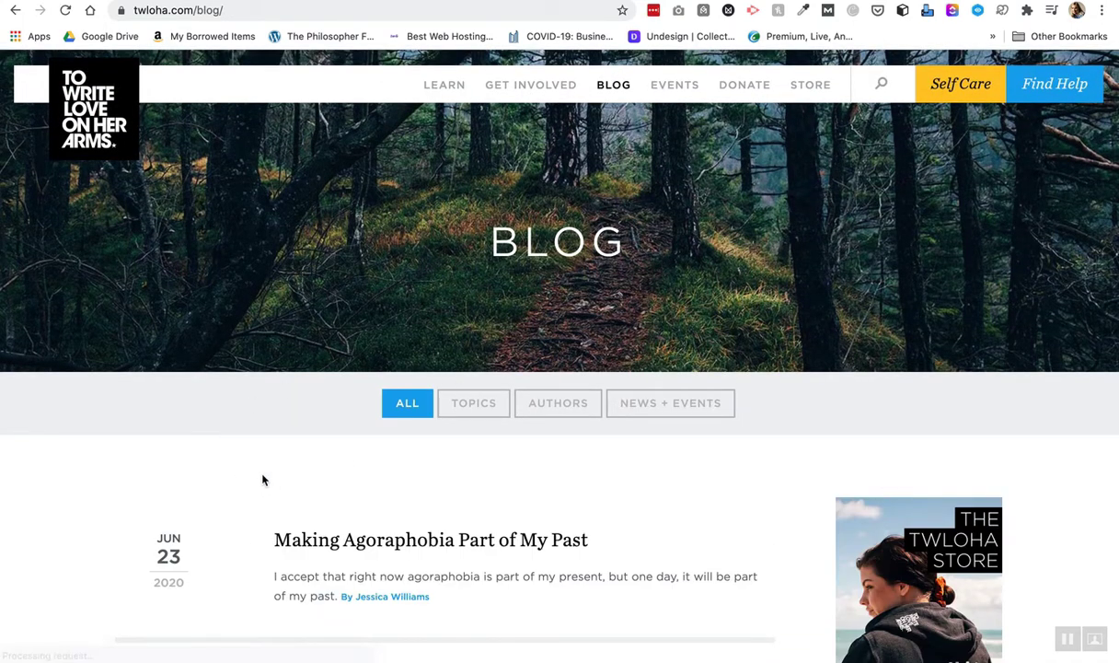
{"action": "scroll", "scroll_direction": "down", "scroll_amount": 3}
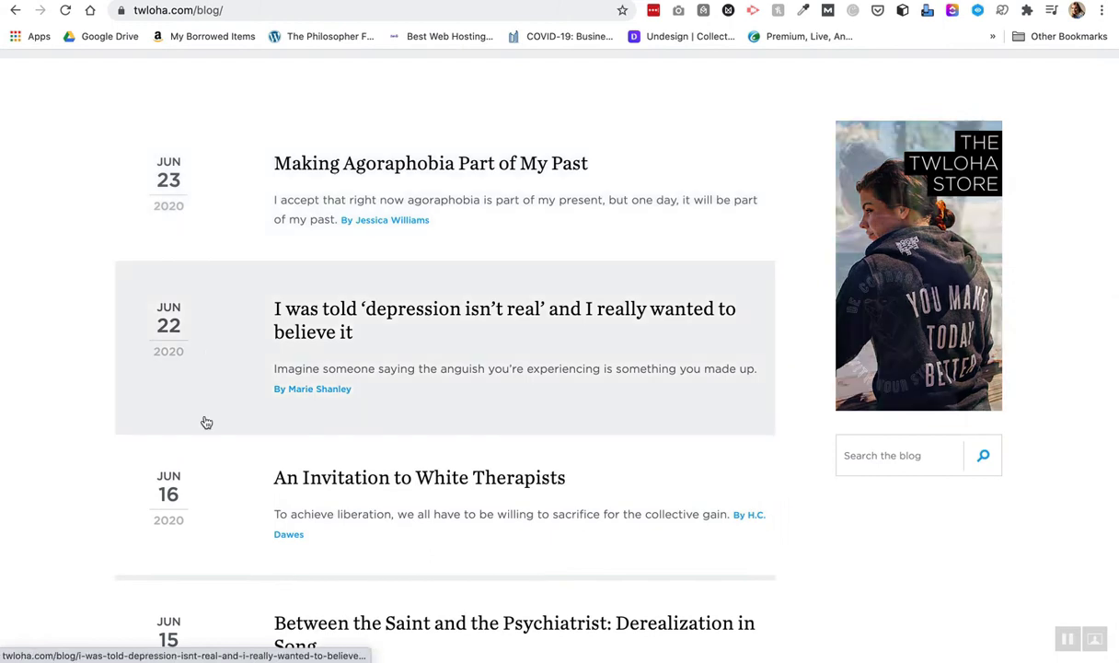
{"action": "scroll", "scroll_direction": "up", "scroll_amount": 3}
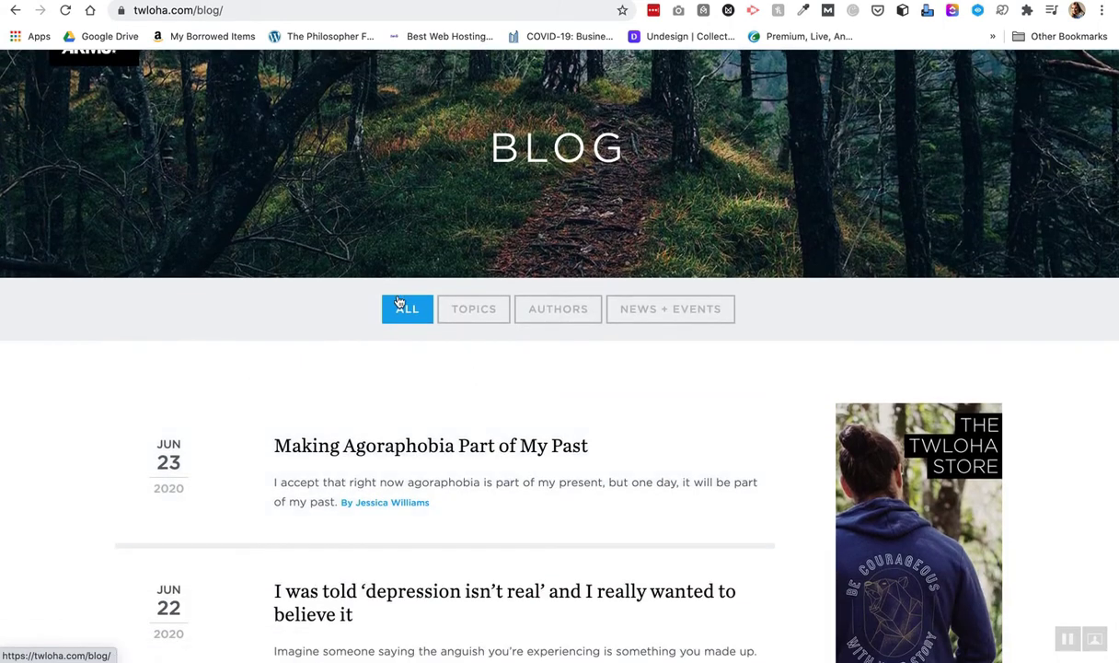
{"action": "left_click", "coordinate": [670, 309]}
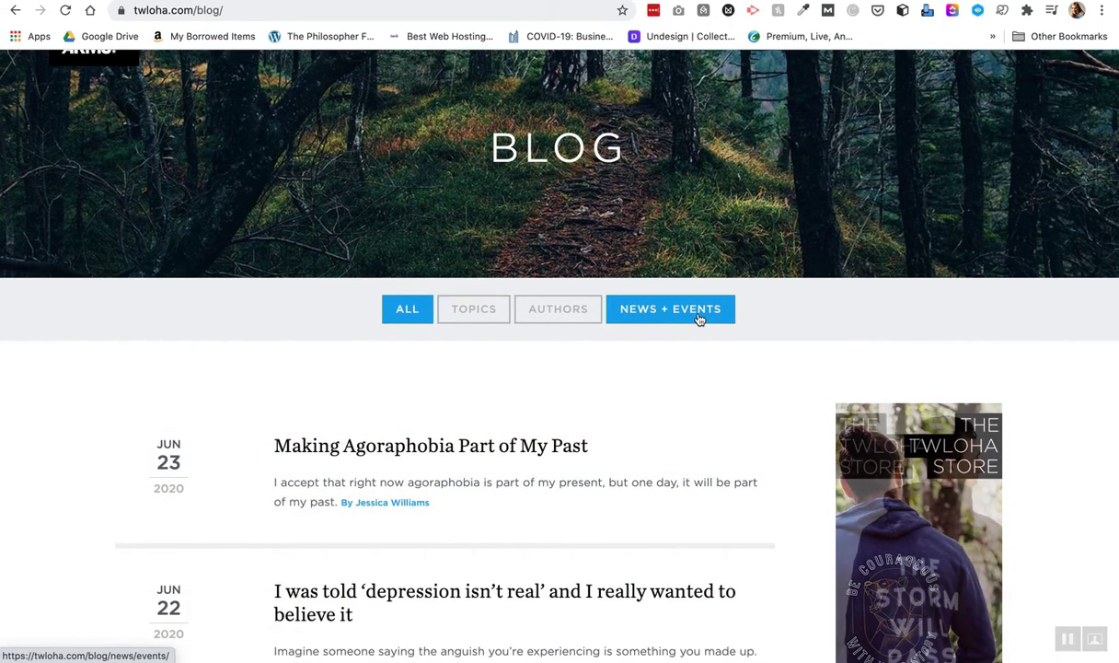
{"action": "left_click", "coordinate": [670, 308]}
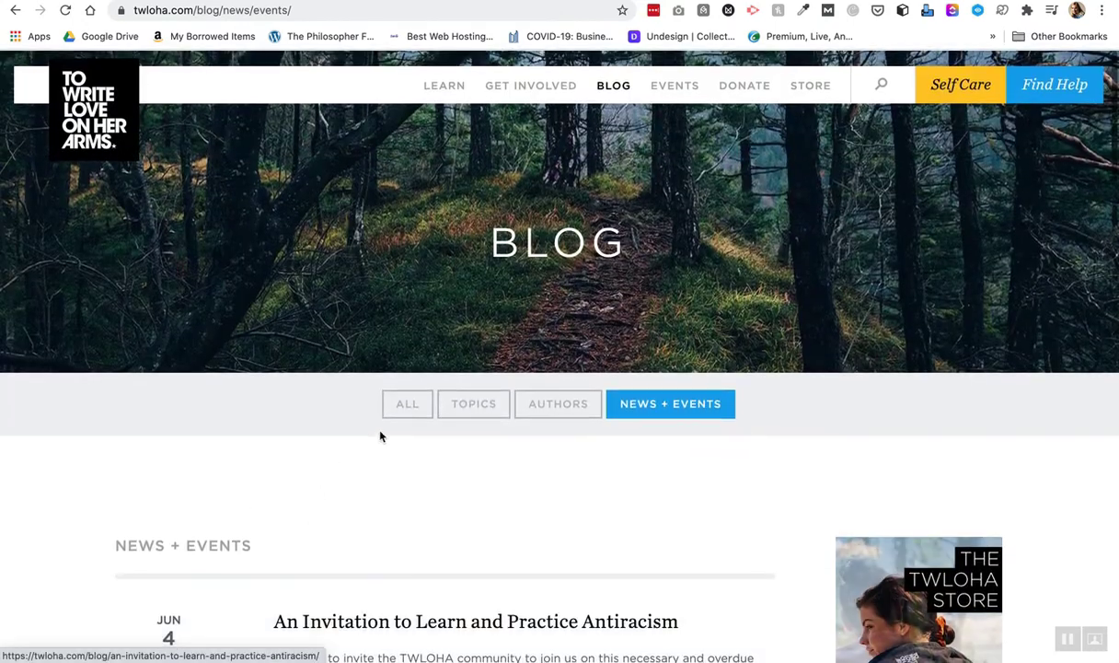
{"action": "left_click", "coordinate": [407, 403]}
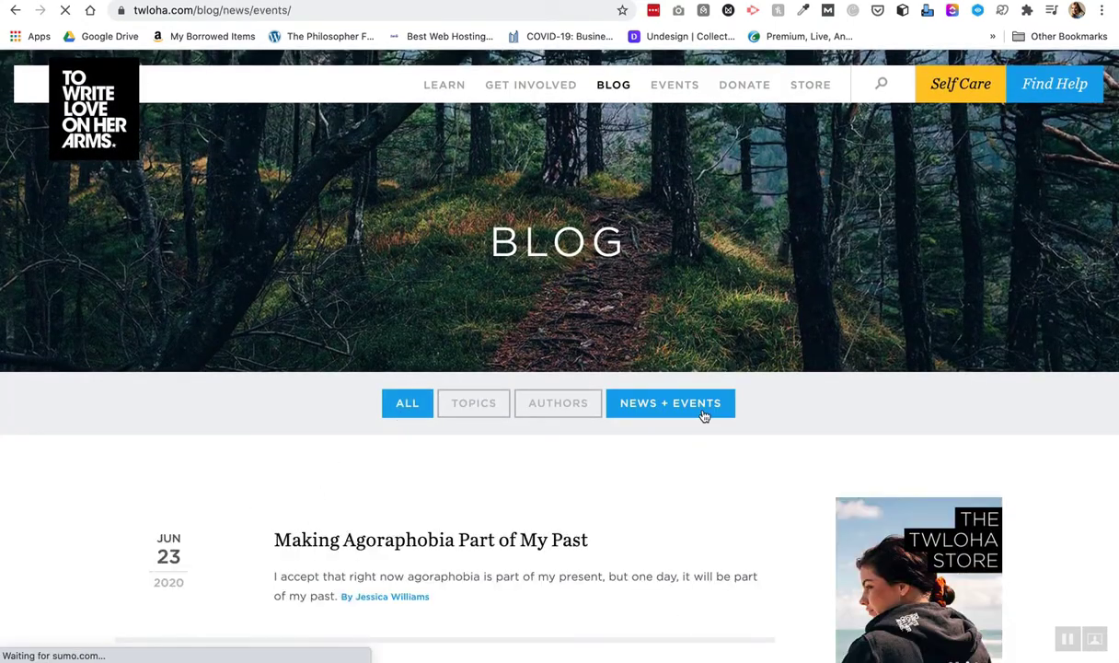
{"action": "left_click", "coordinate": [670, 403]}
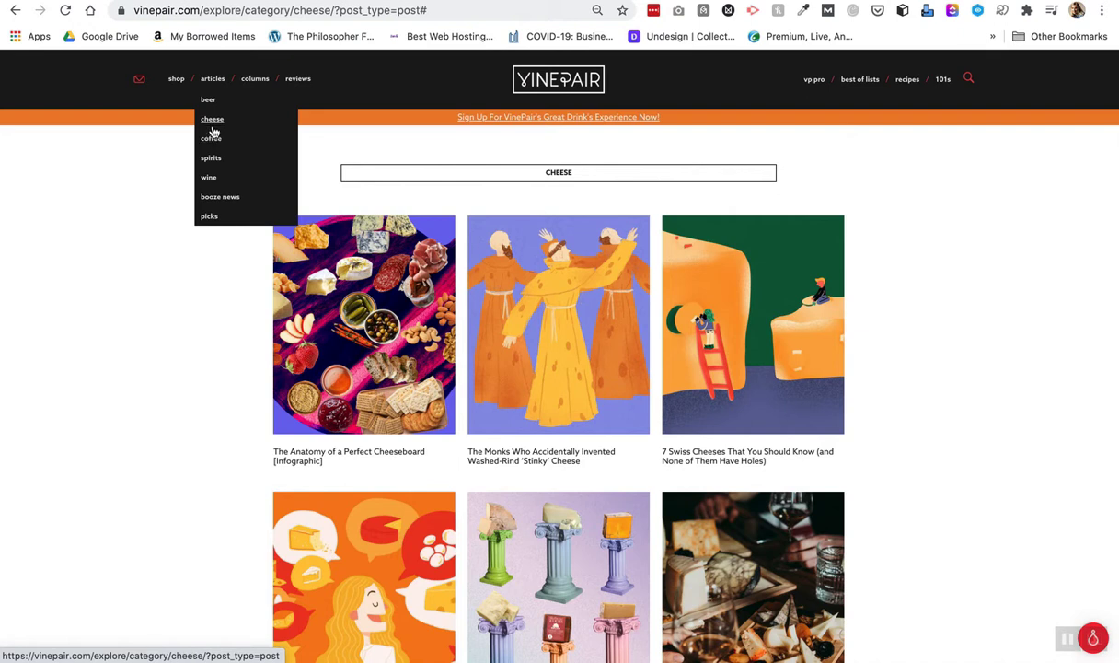
{"action": "left_click", "coordinate": [211, 118]}
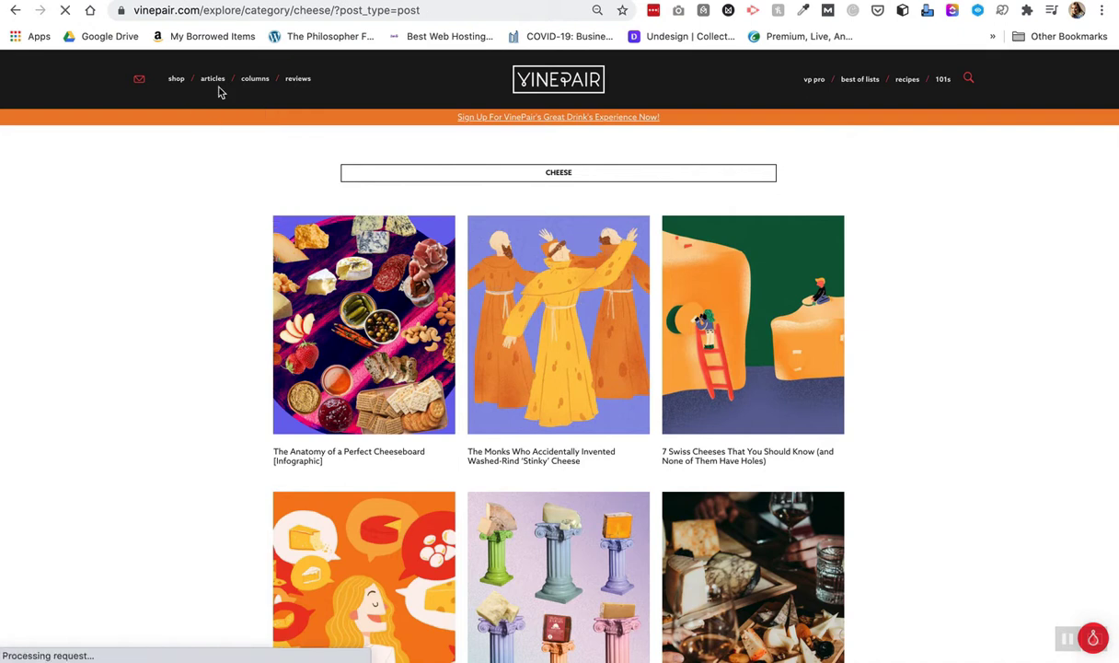
{"action": "left_click", "coordinate": [213, 78]}
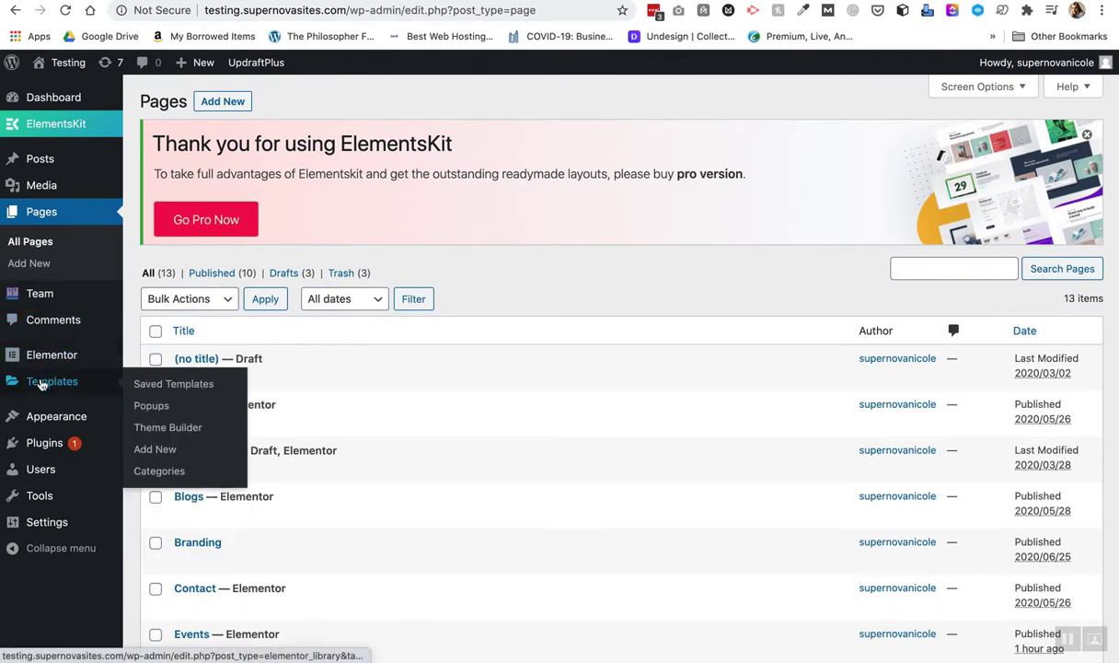
Filter Theme Builder to Archive templates, listing Elementor Archive #656 and Blog.
{"action": "left_click", "coordinate": [167, 427]}
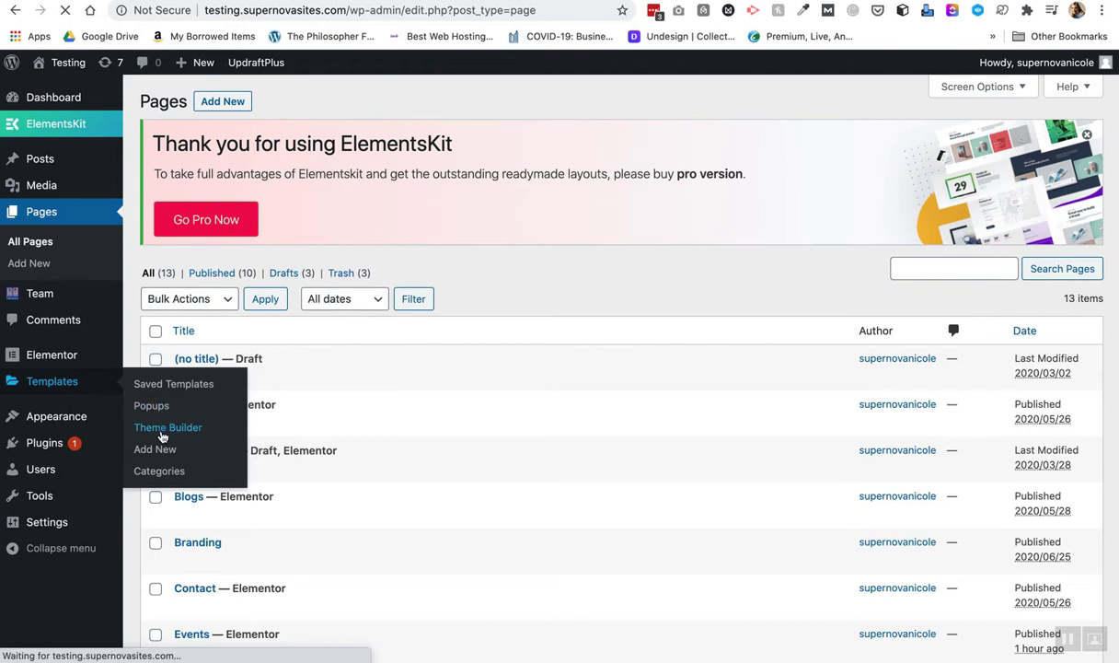
{"action": "left_click", "coordinate": [168, 427]}
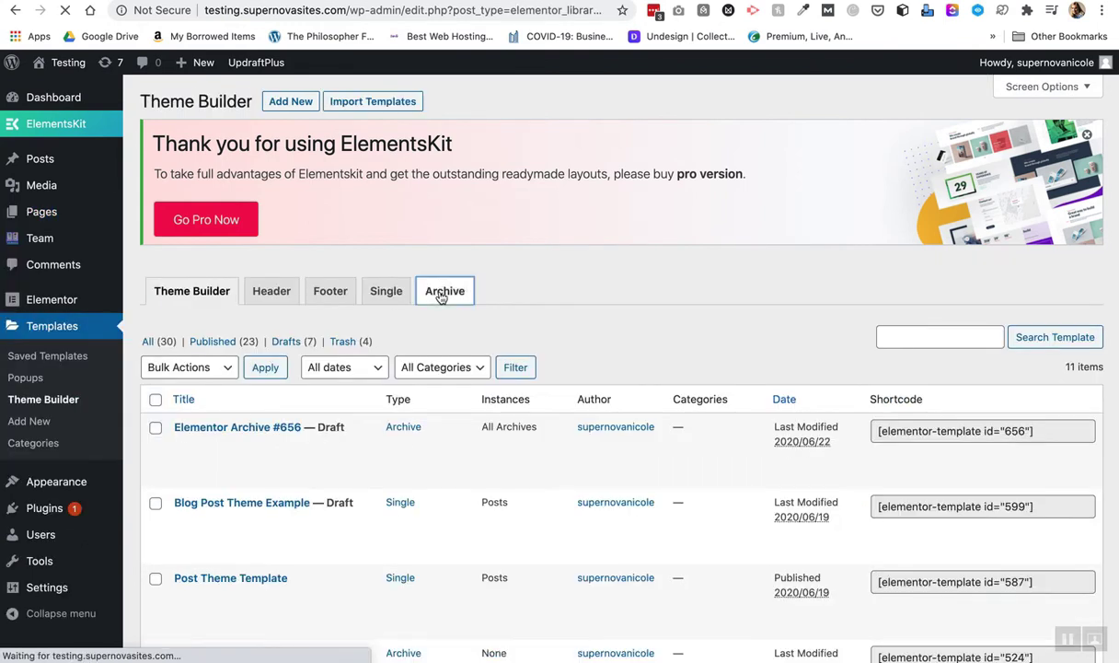
{"action": "left_click", "coordinate": [445, 290]}
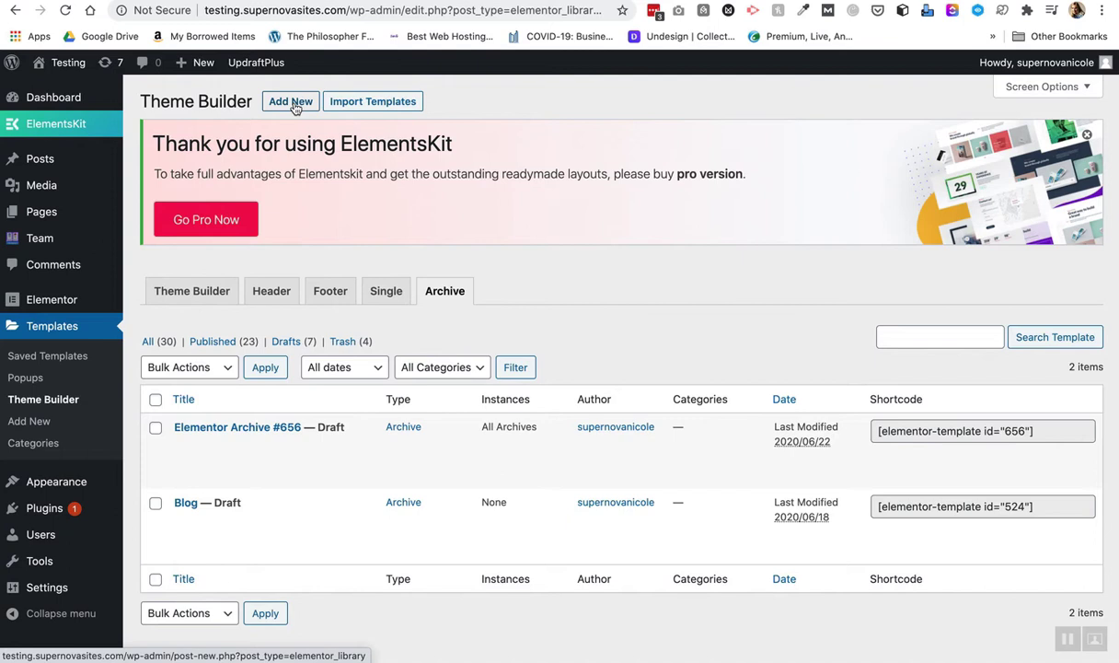
{"action": "mouse_move", "coordinate": [265, 115]}
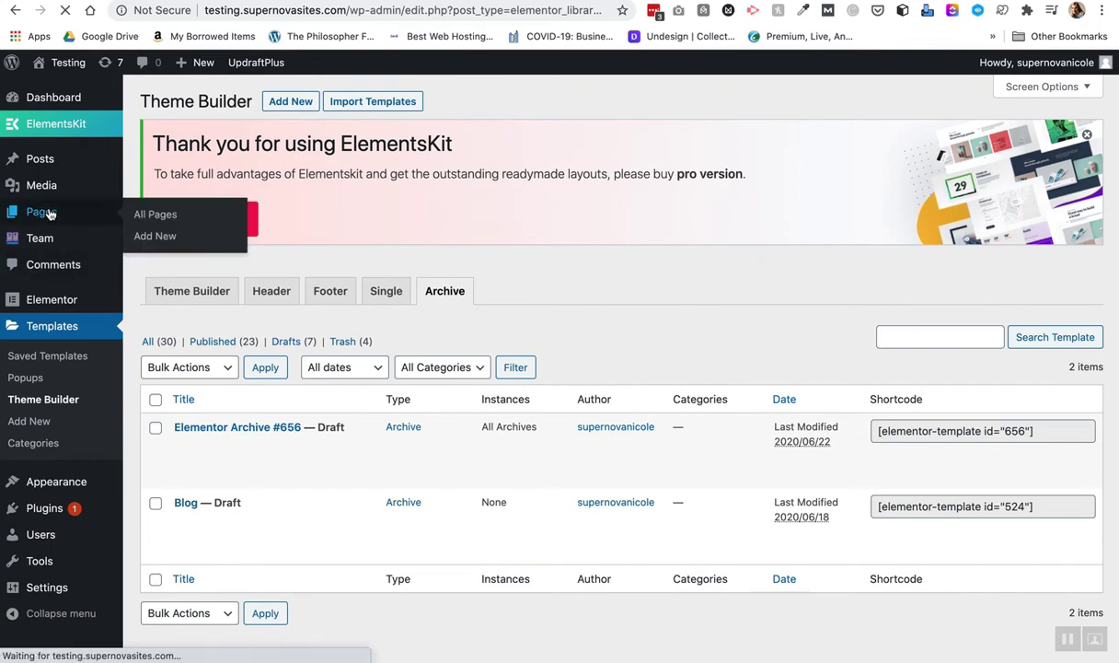
View the Blogs page on the live site from the All Pages list.
{"action": "left_click", "coordinate": [154, 213]}
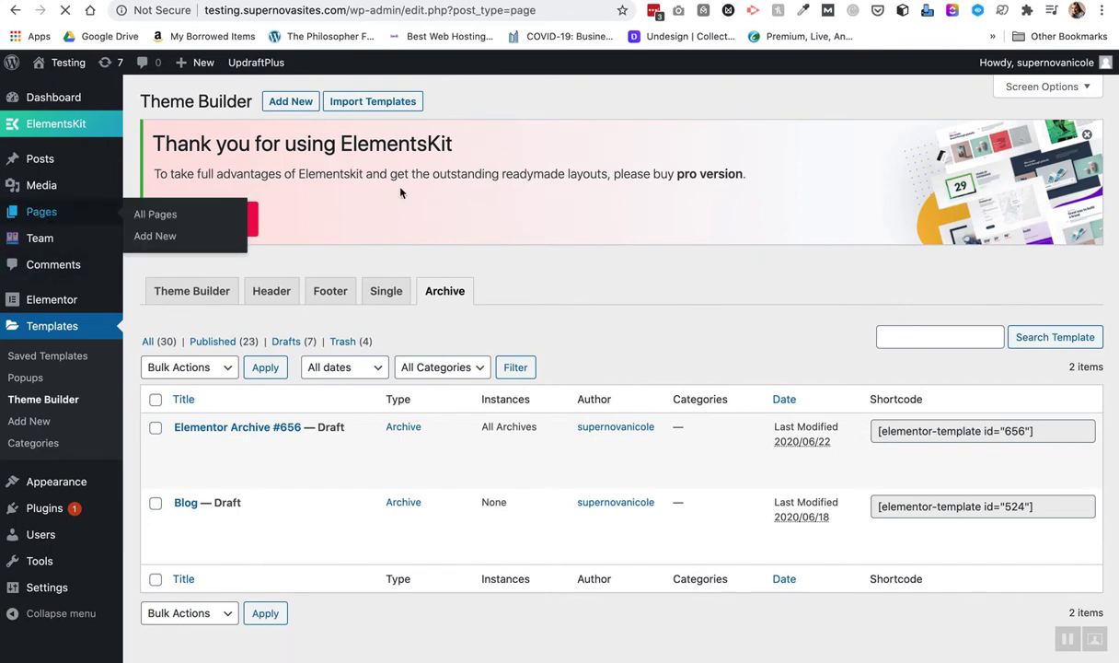
{"action": "left_click", "coordinate": [154, 213]}
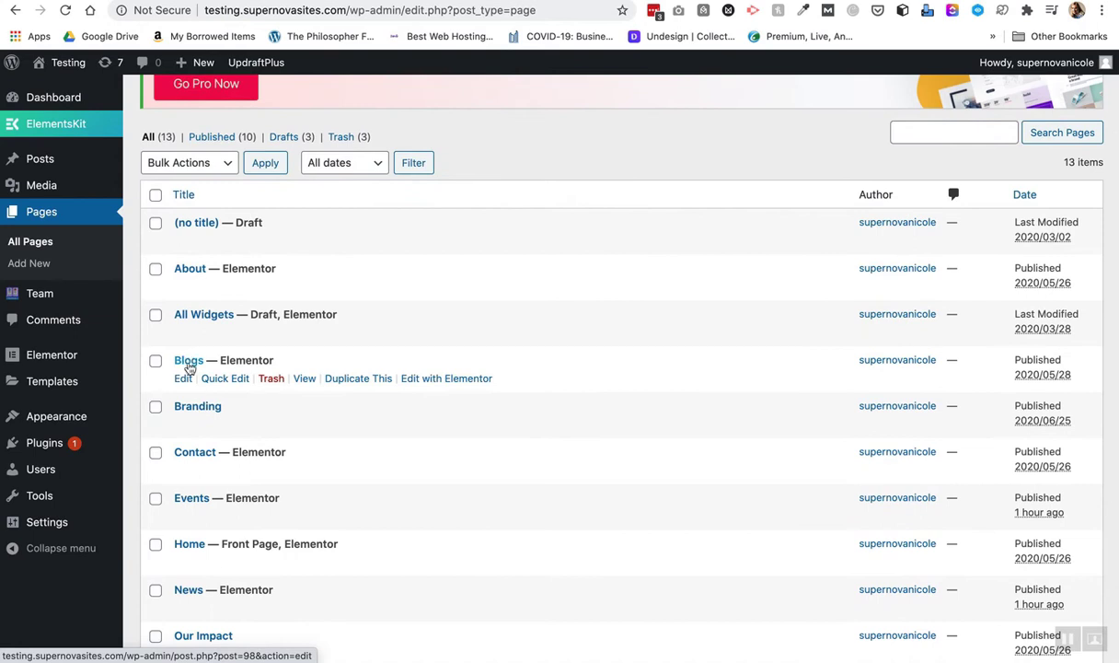
{"action": "mouse_move", "coordinate": [304, 378]}
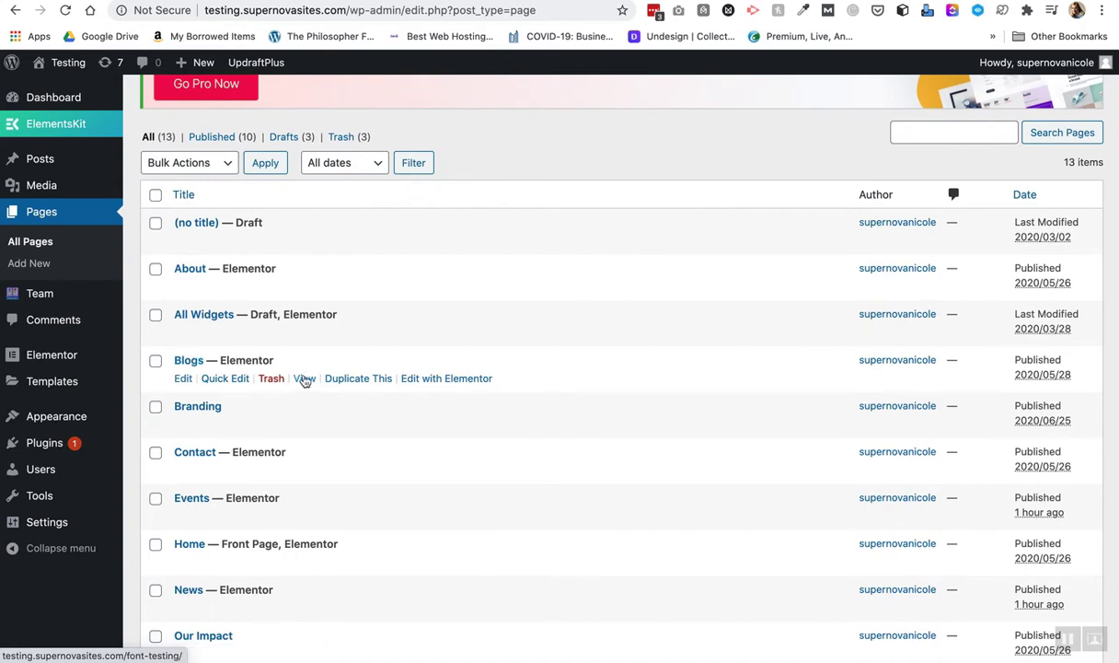
{"action": "left_click", "coordinate": [303, 378]}
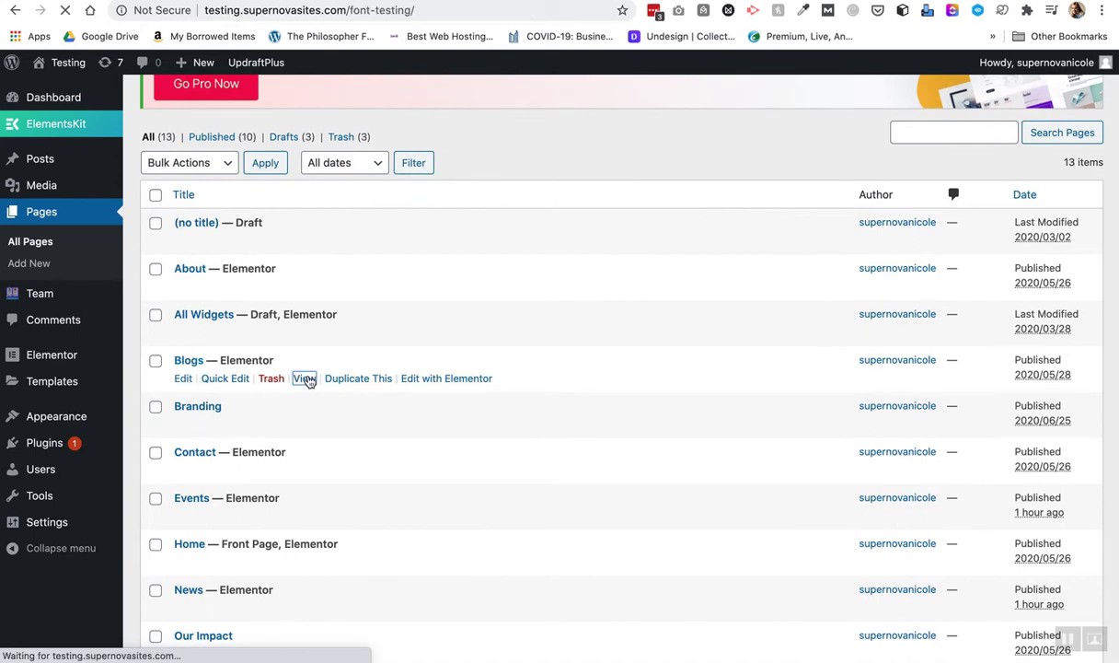
{"action": "left_click", "coordinate": [304, 378]}
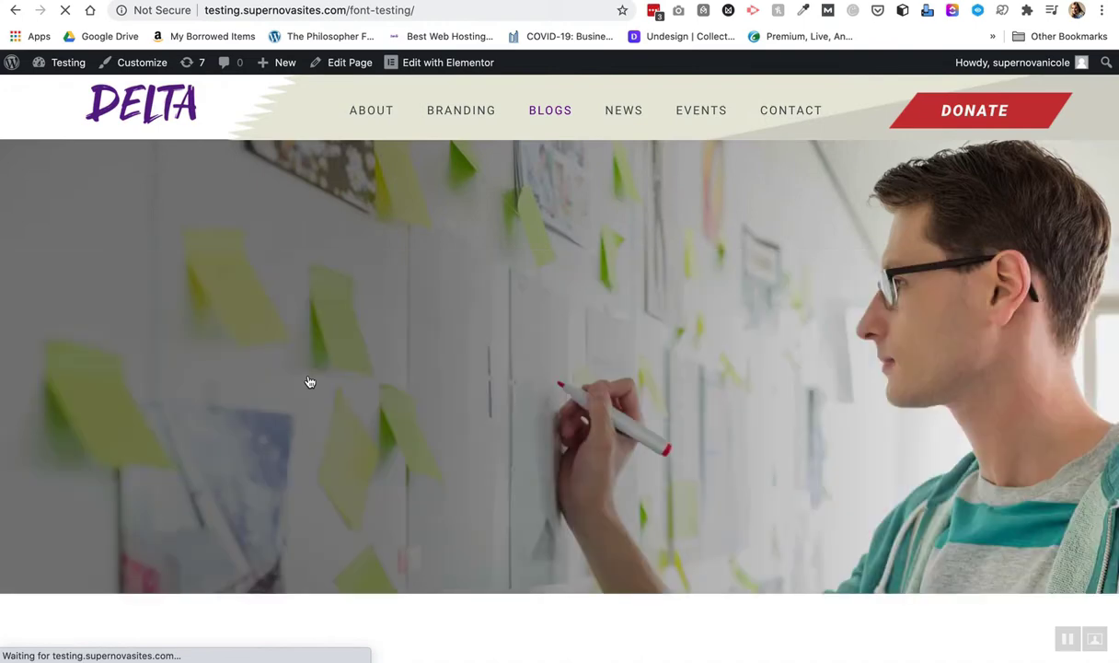
Scroll through the Blogs post cards, then launch Edit with Elementor from the admin bar.
{"action": "scroll", "scroll_direction": "down", "scroll_amount": 3}
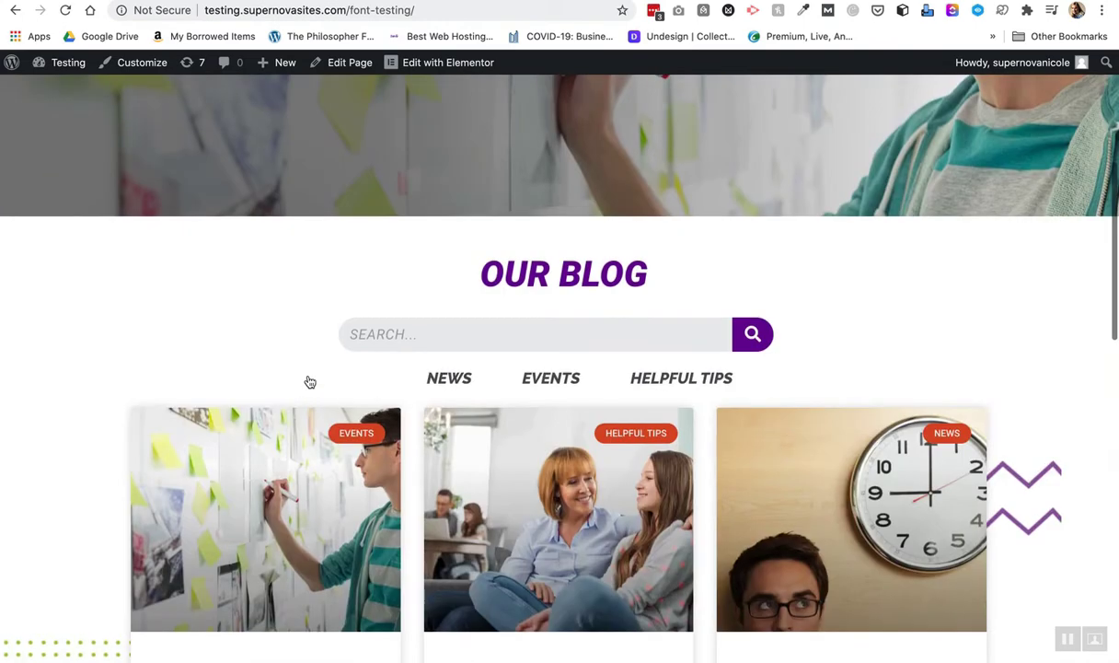
{"action": "scroll", "scroll_direction": "down", "scroll_amount": 3}
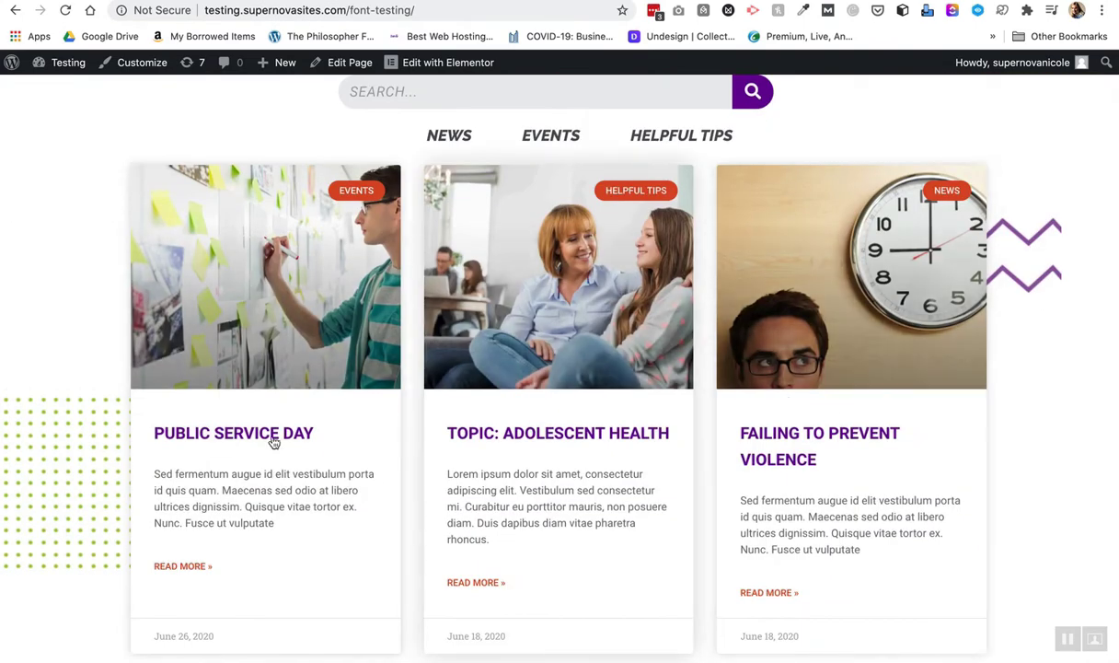
{"action": "scroll", "scroll_direction": "down", "scroll_amount": 3}
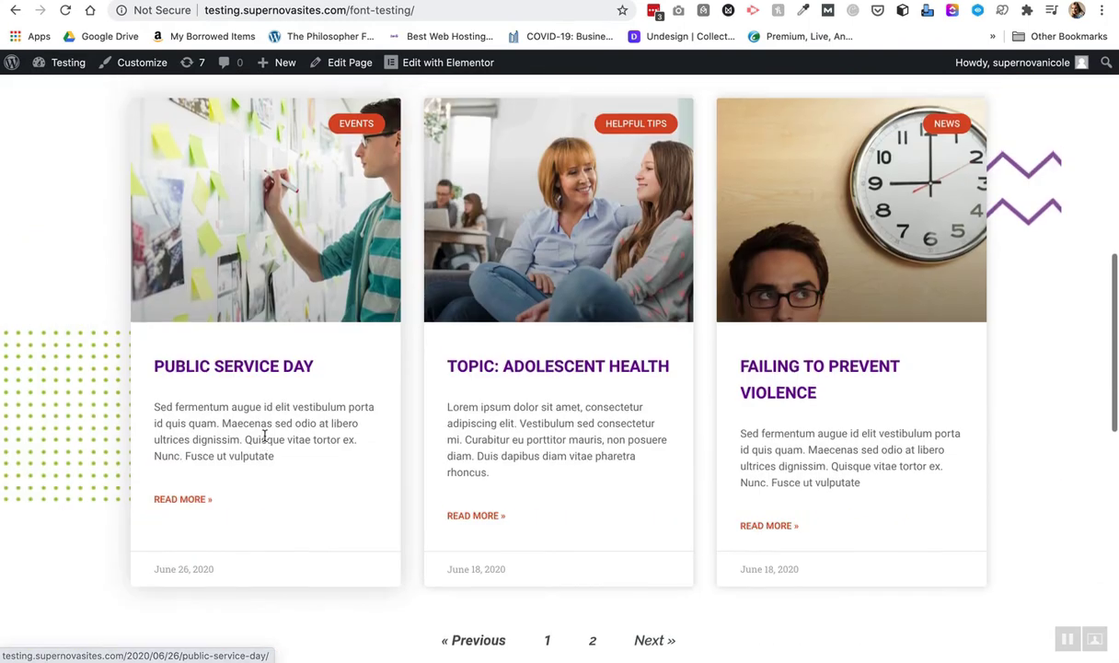
{"action": "scroll", "scroll_direction": "up", "scroll_amount": 3}
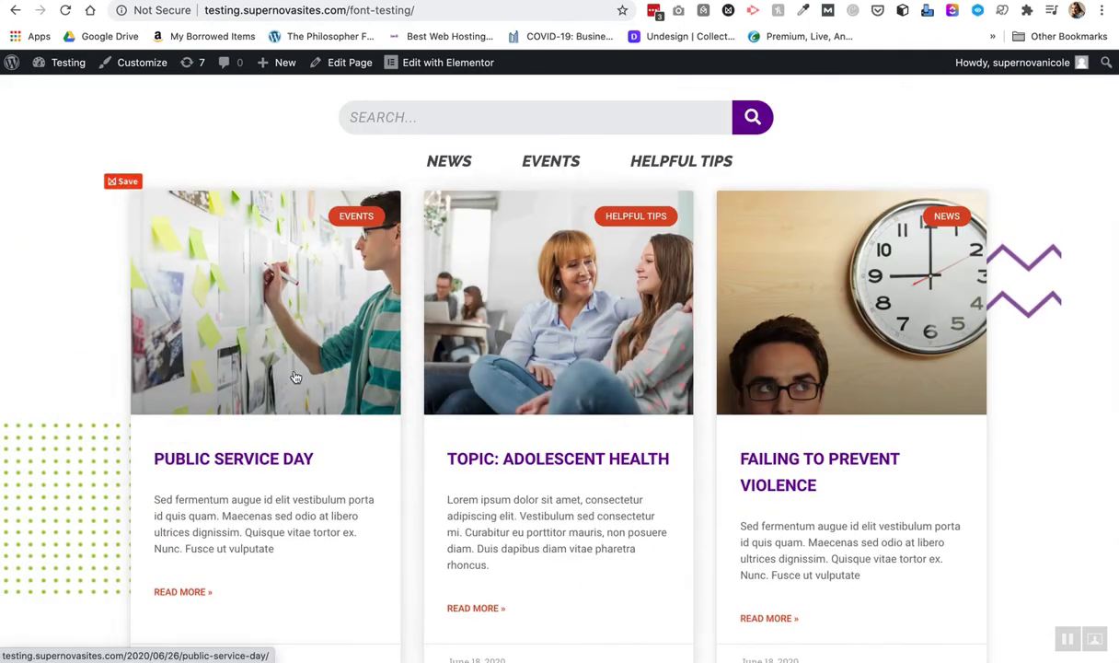
{"action": "mouse_move", "coordinate": [606, 351]}
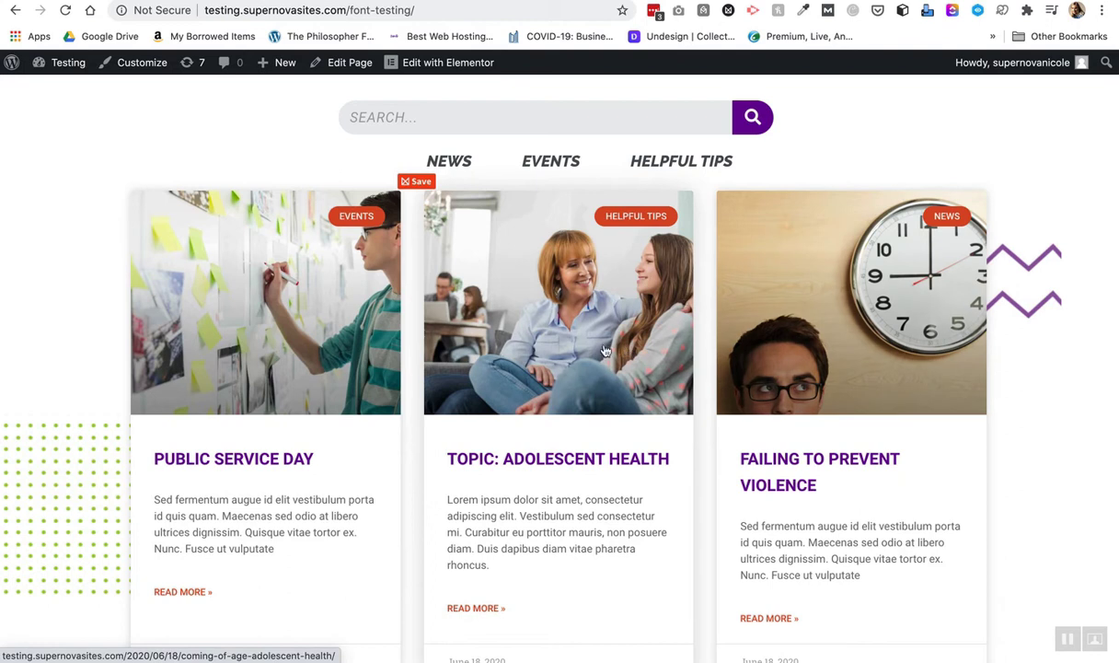
{"action": "left_click", "coordinate": [447, 62]}
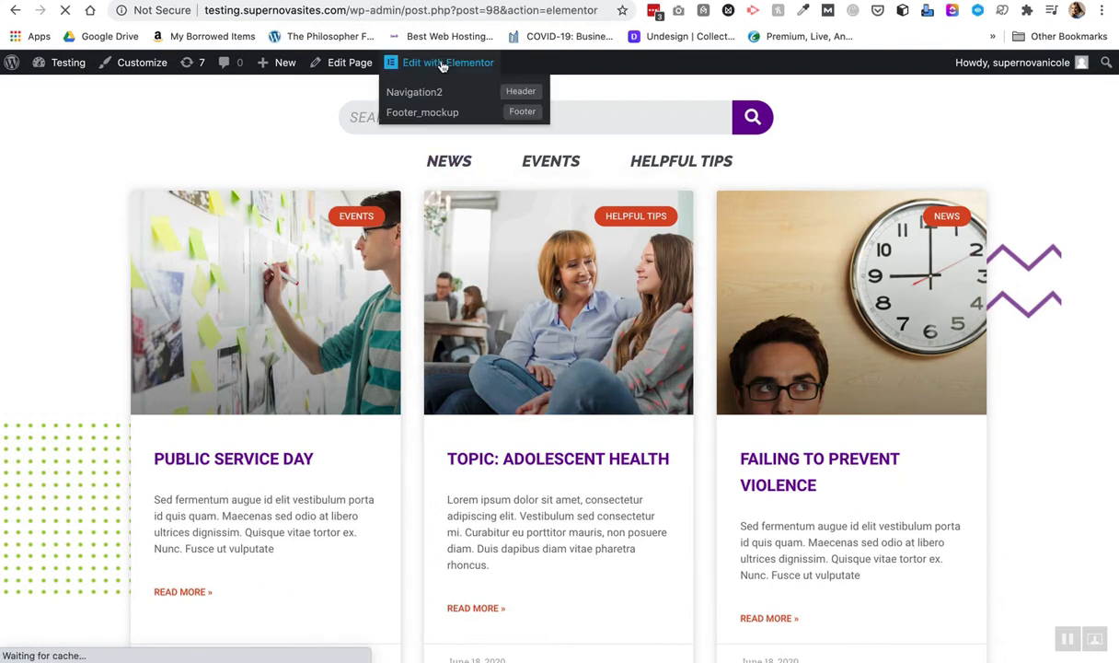
Filter the Elementor widget panel to find the Posts widget, then open the editor menu.
{"action": "left_click", "coordinate": [447, 61]}
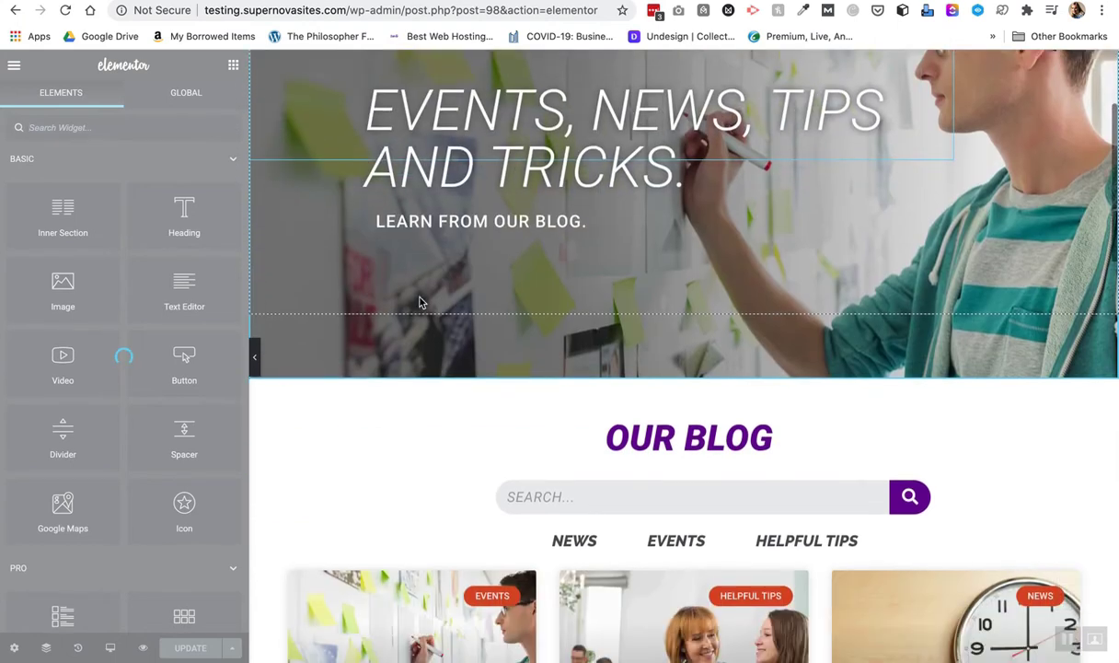
{"action": "mouse_move", "coordinate": [423, 498]}
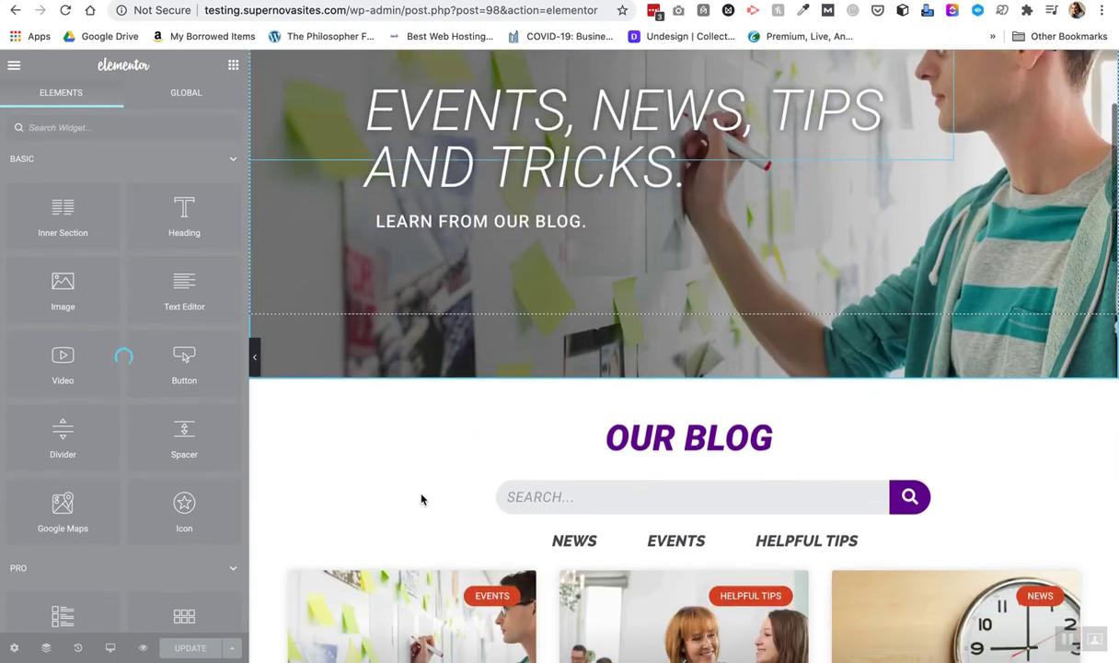
{"action": "scroll", "scroll_direction": "down", "scroll_amount": 3}
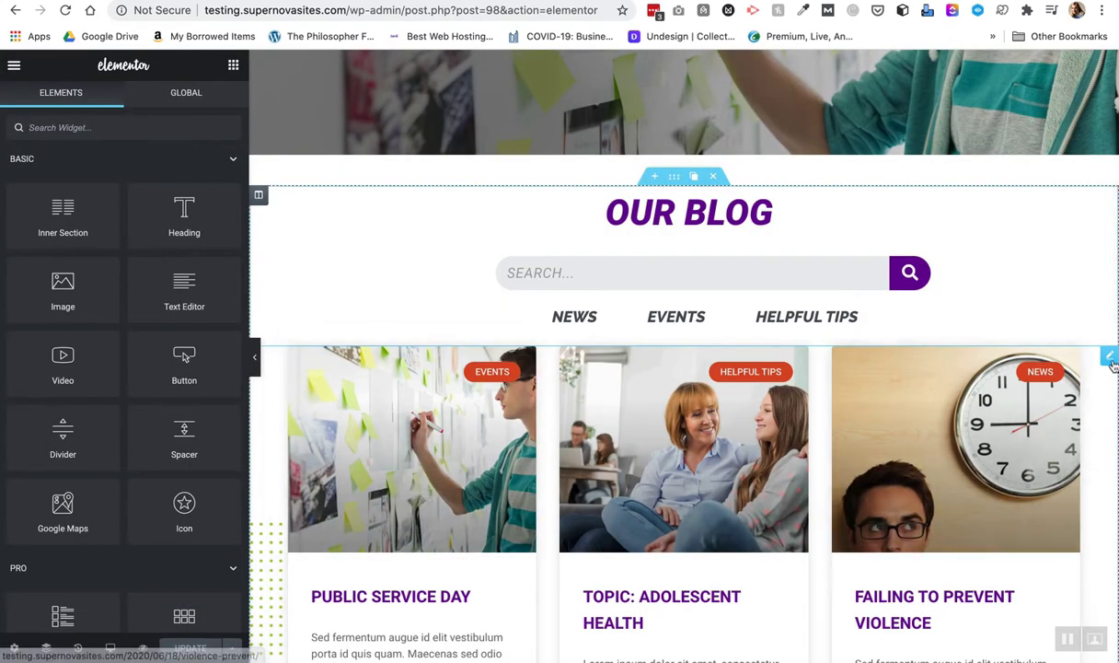
{"action": "left_click", "coordinate": [1110, 355]}
{"action": "type", "text": "post"}
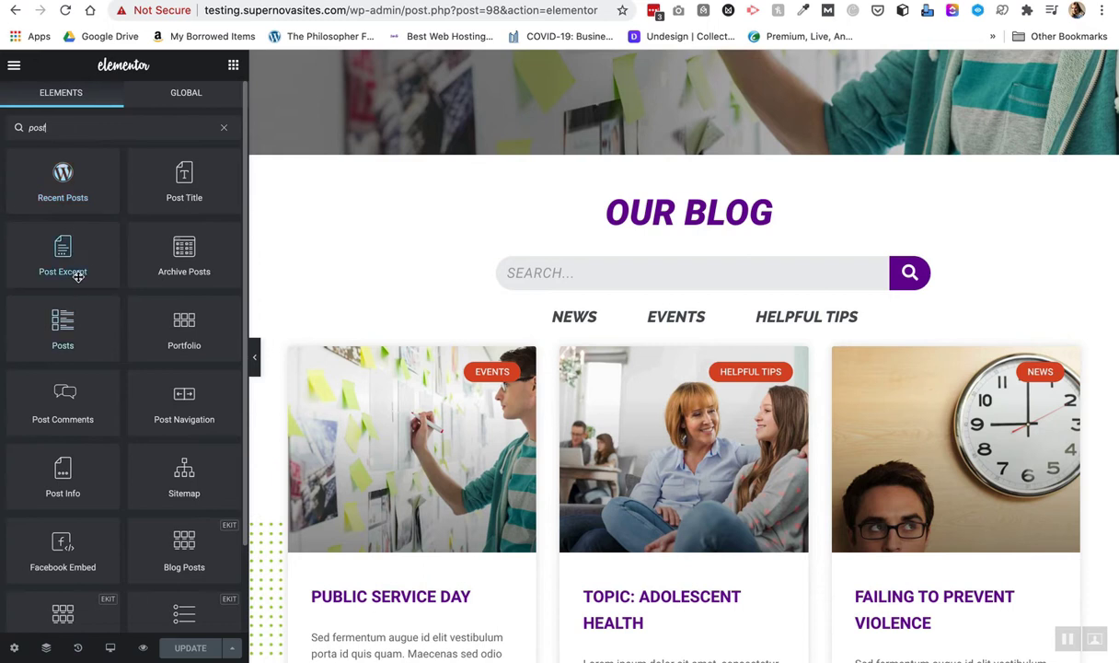
{"action": "mouse_move", "coordinate": [81, 336]}
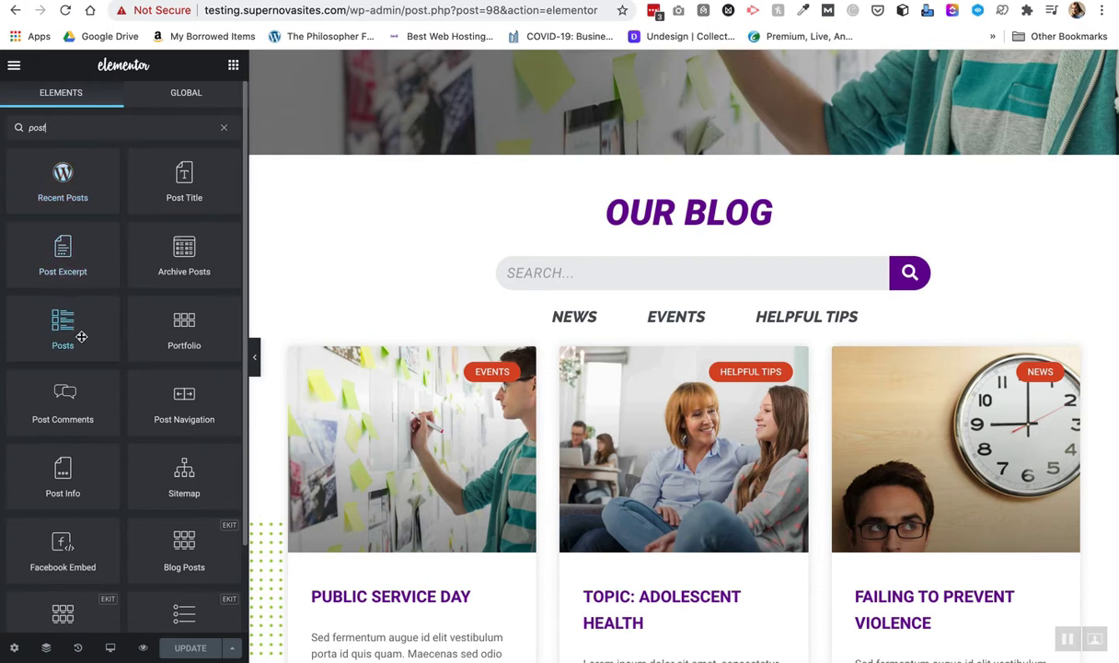
{"action": "mouse_move", "coordinate": [184, 255]}
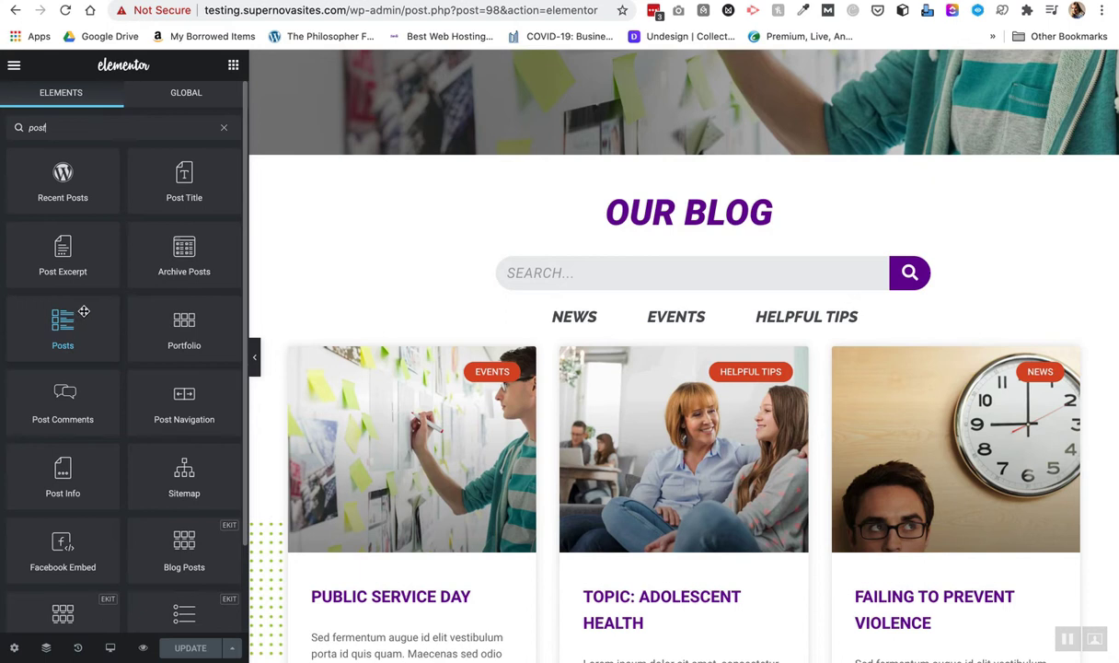
{"action": "mouse_move", "coordinate": [128, 193]}
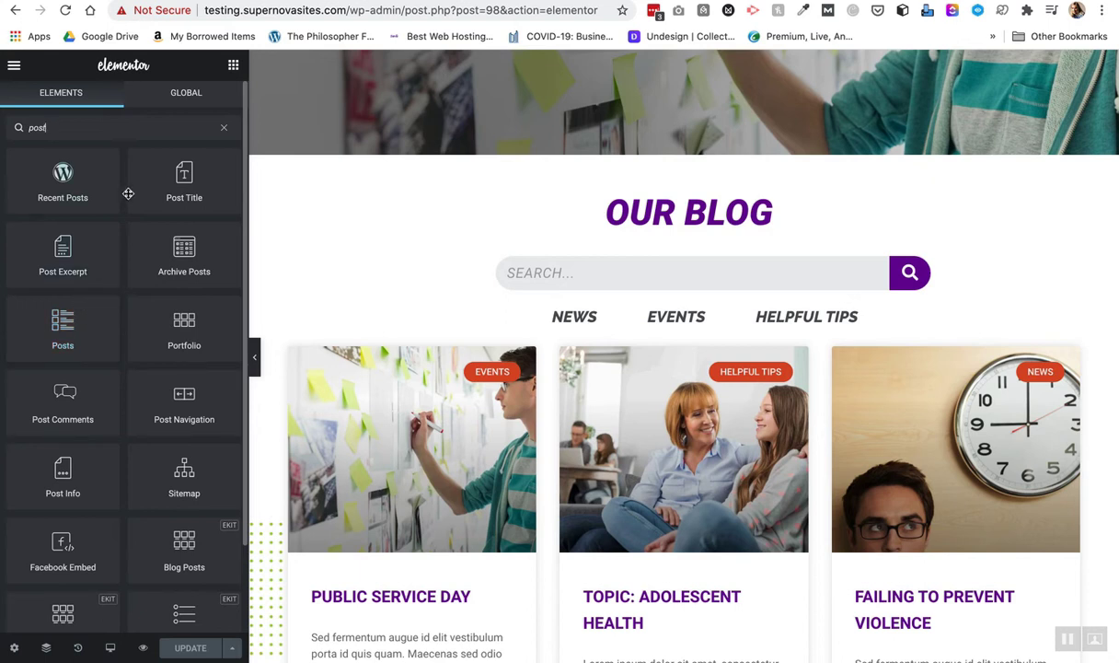
{"action": "mouse_move", "coordinate": [383, 212]}
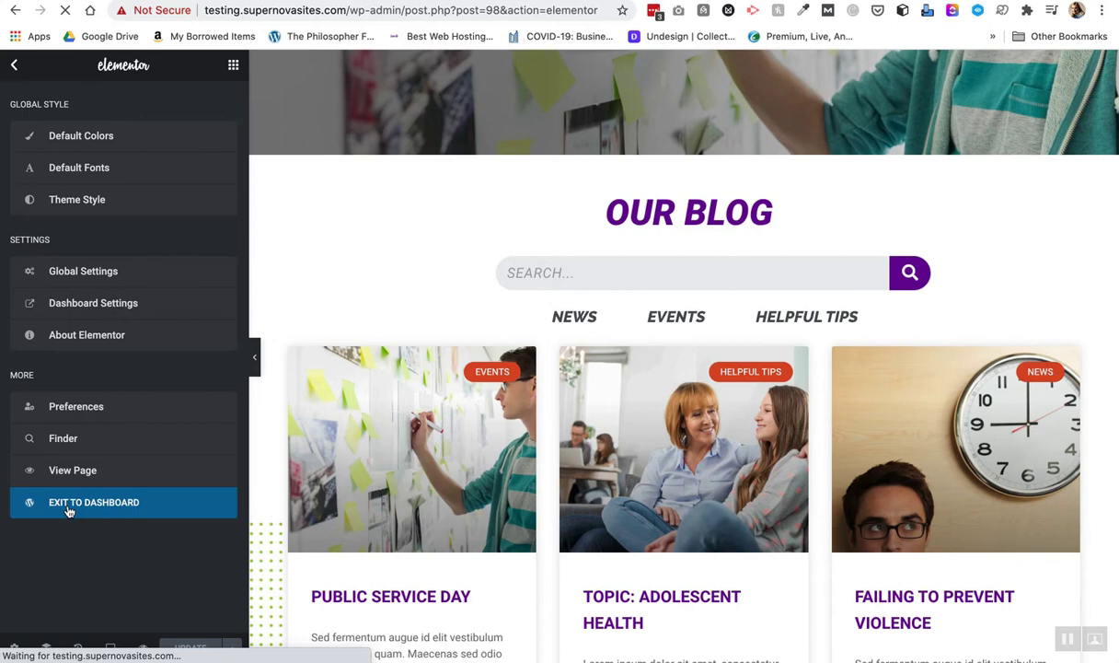
Exit Elementor to the dashboard, returning to the 13-page All Pages list.
{"action": "left_click", "coordinate": [93, 502]}
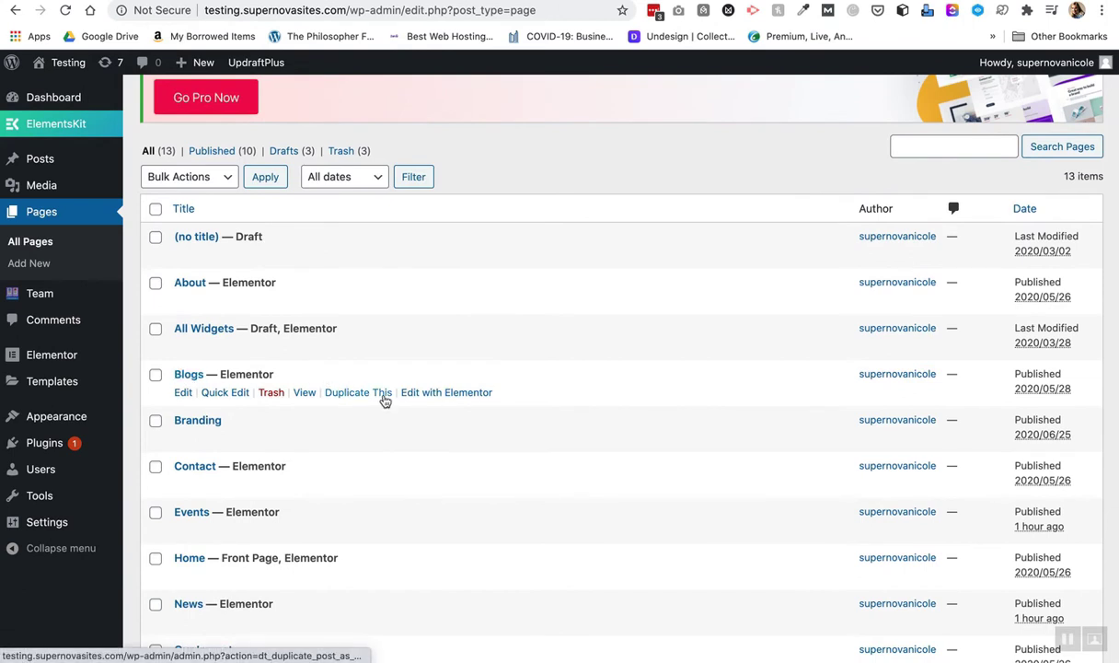
{"action": "mouse_move", "coordinate": [358, 392]}
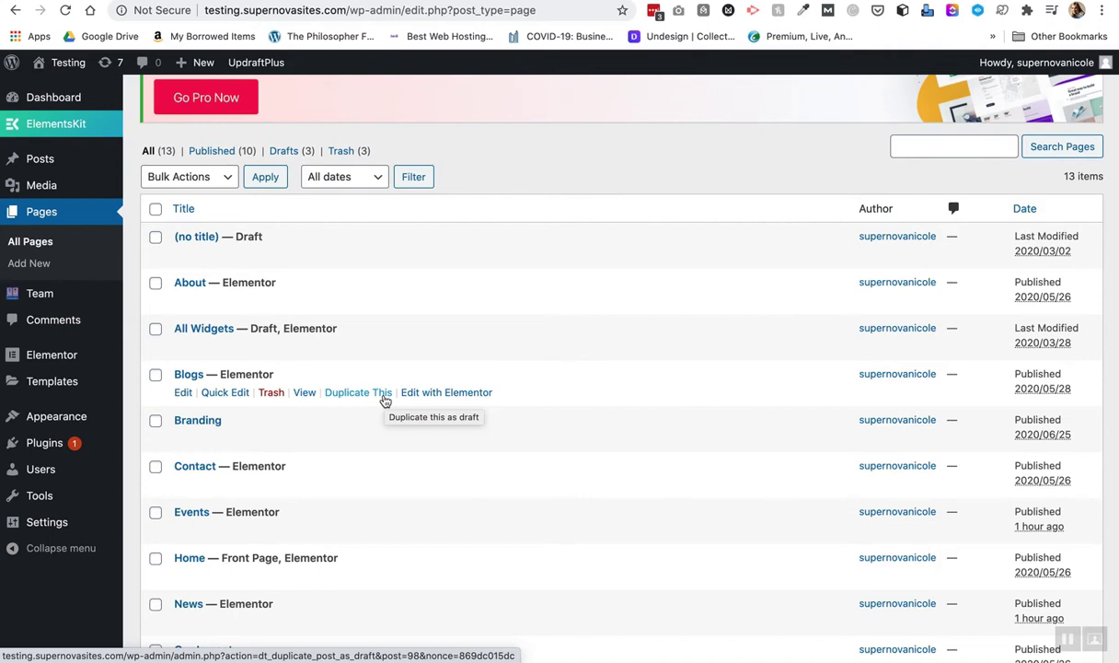
{"action": "mouse_move", "coordinate": [44, 443]}
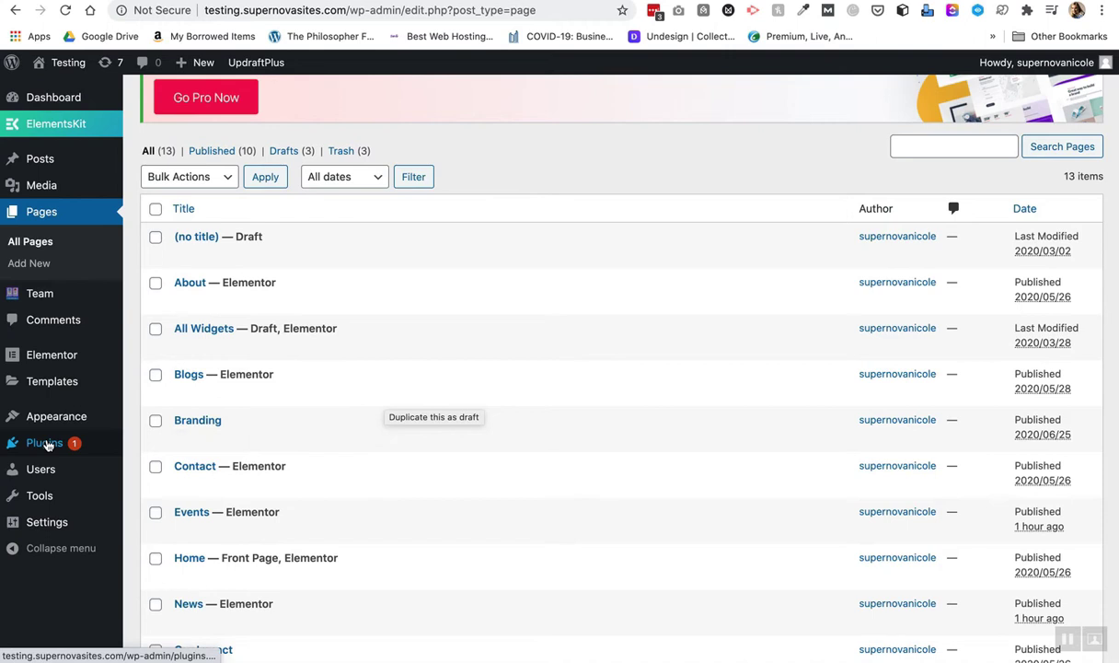
Search Add New plugins for 'page' and confirm Duplicate Page is active.
{"action": "left_click", "coordinate": [45, 442]}
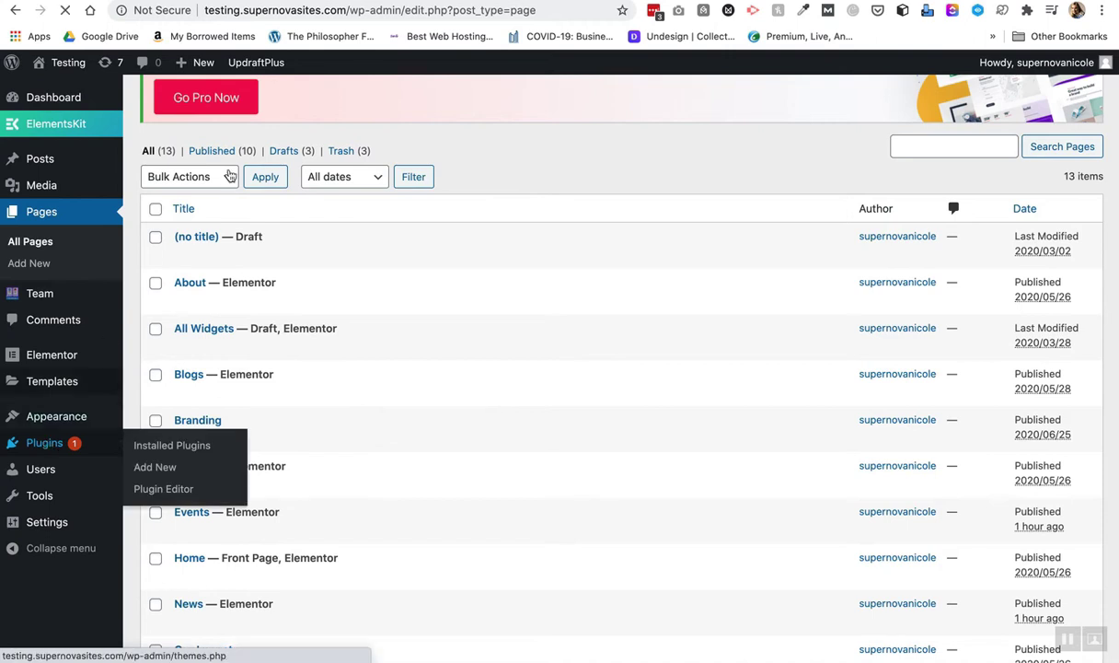
{"action": "left_click", "coordinate": [172, 445]}
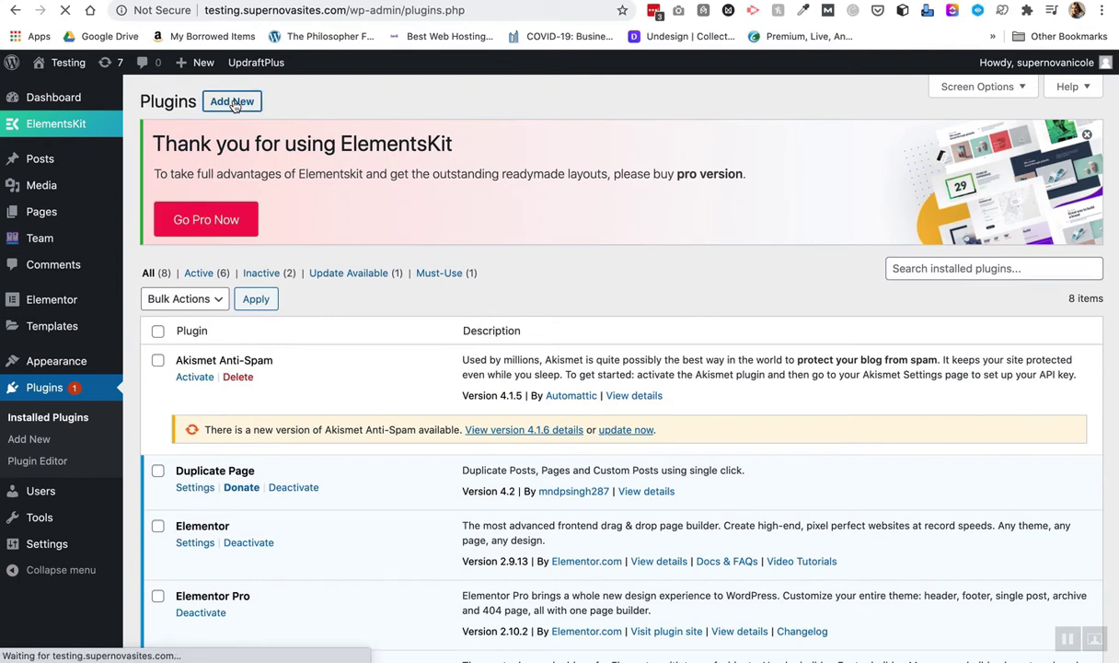
{"action": "left_click", "coordinate": [232, 102]}
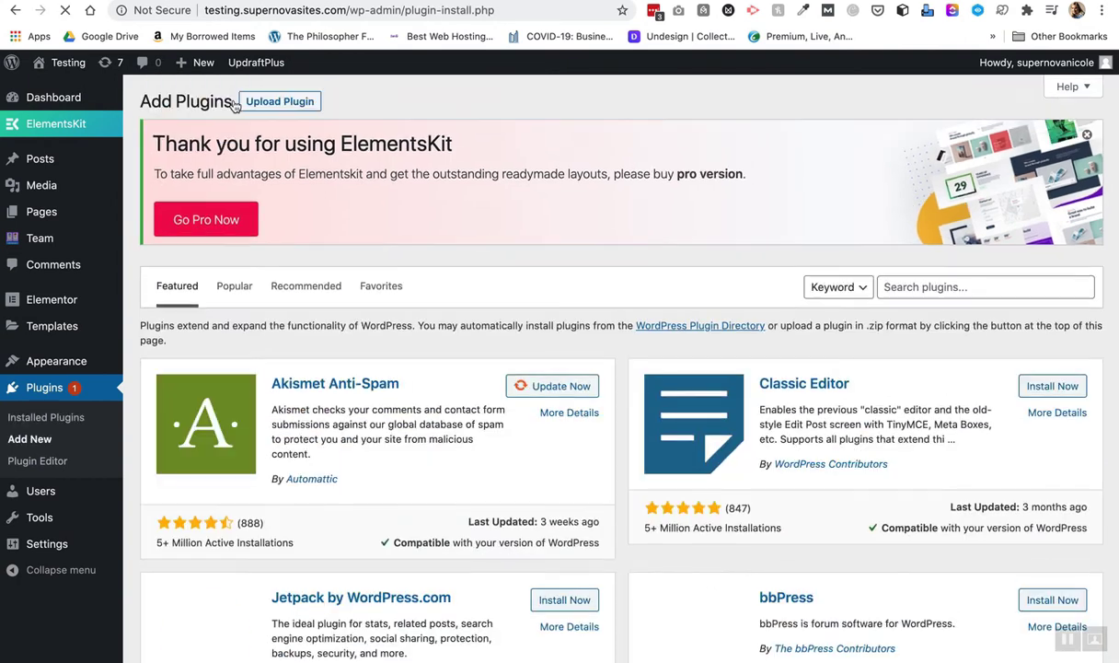
{"action": "type", "text": "page"}
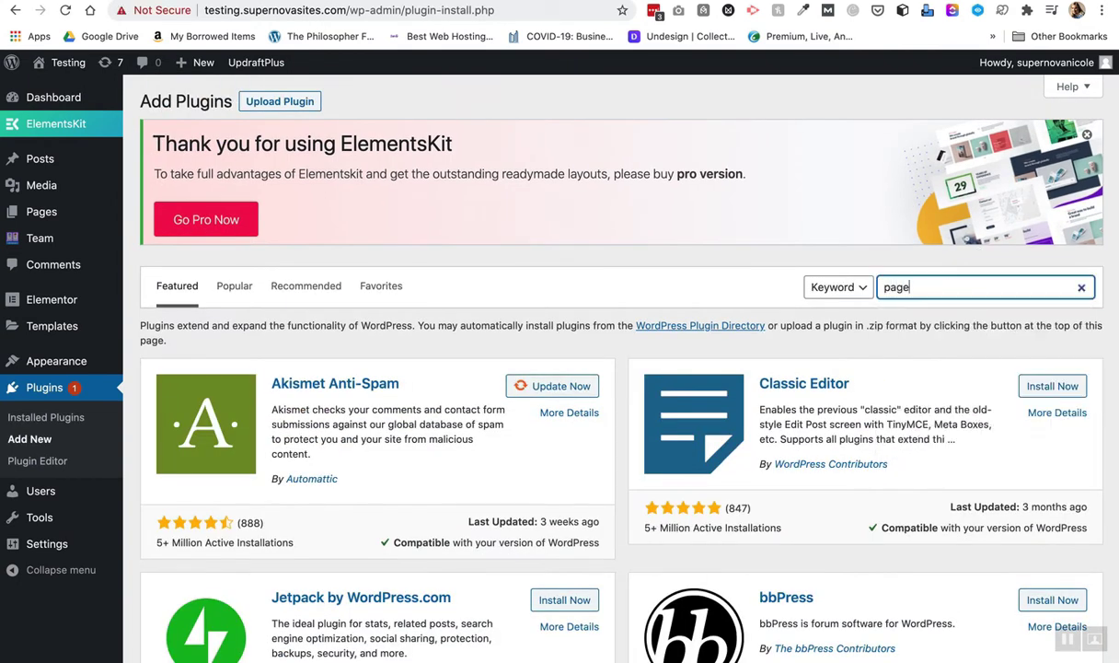
{"action": "key", "text": "Return"}
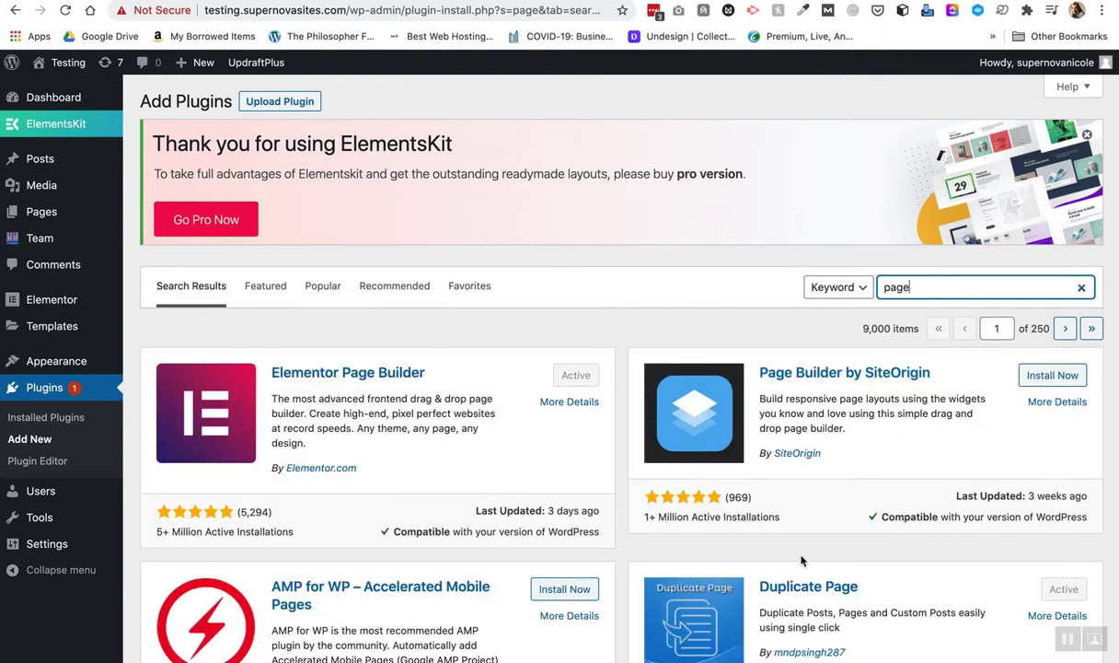
{"action": "scroll", "scroll_direction": "down", "scroll_amount": 3}
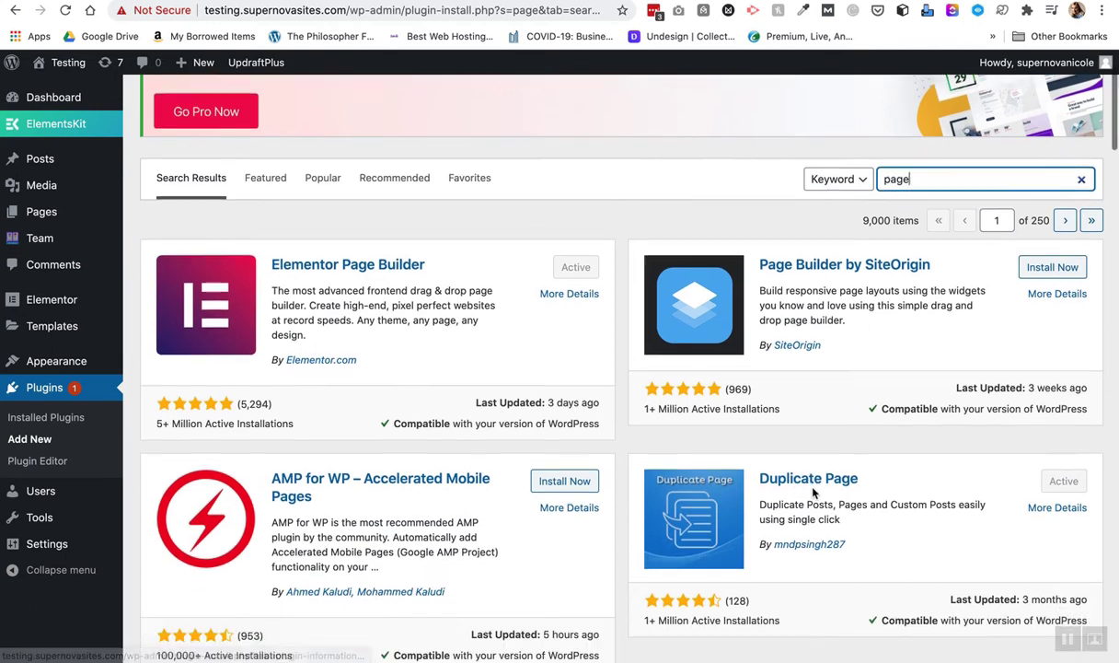
{"action": "scroll", "scroll_direction": "down", "scroll_amount": 3}
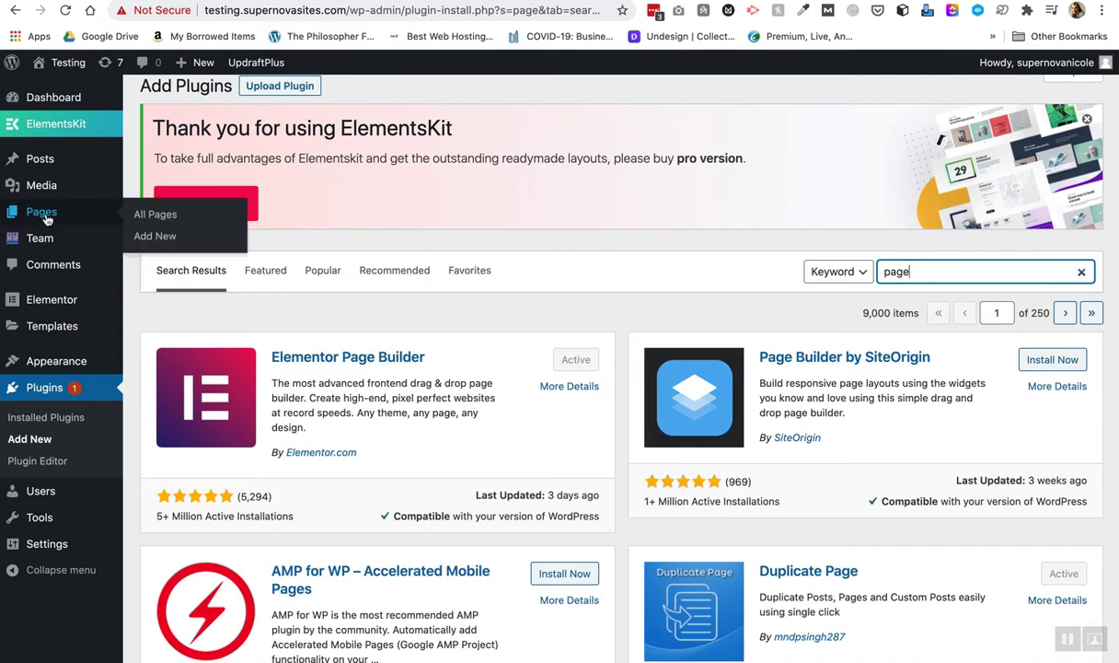
Duplicate the Blogs page from All Pages and edit the new draft titled EVENTS 2.
{"action": "left_click", "coordinate": [155, 214]}
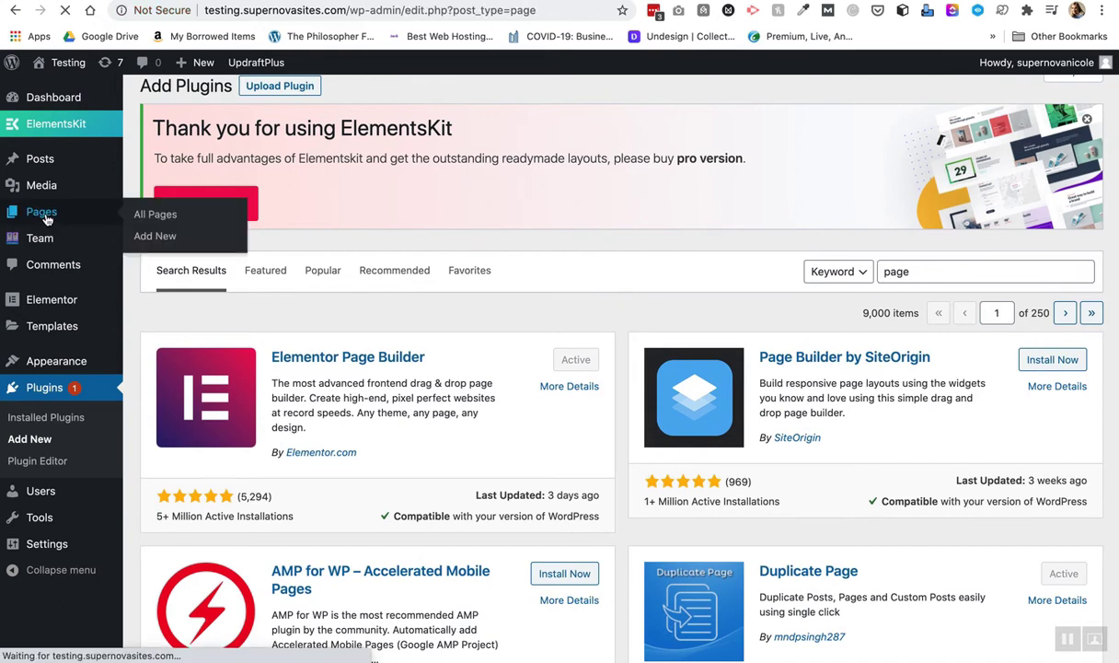
{"action": "left_click", "coordinate": [154, 213]}
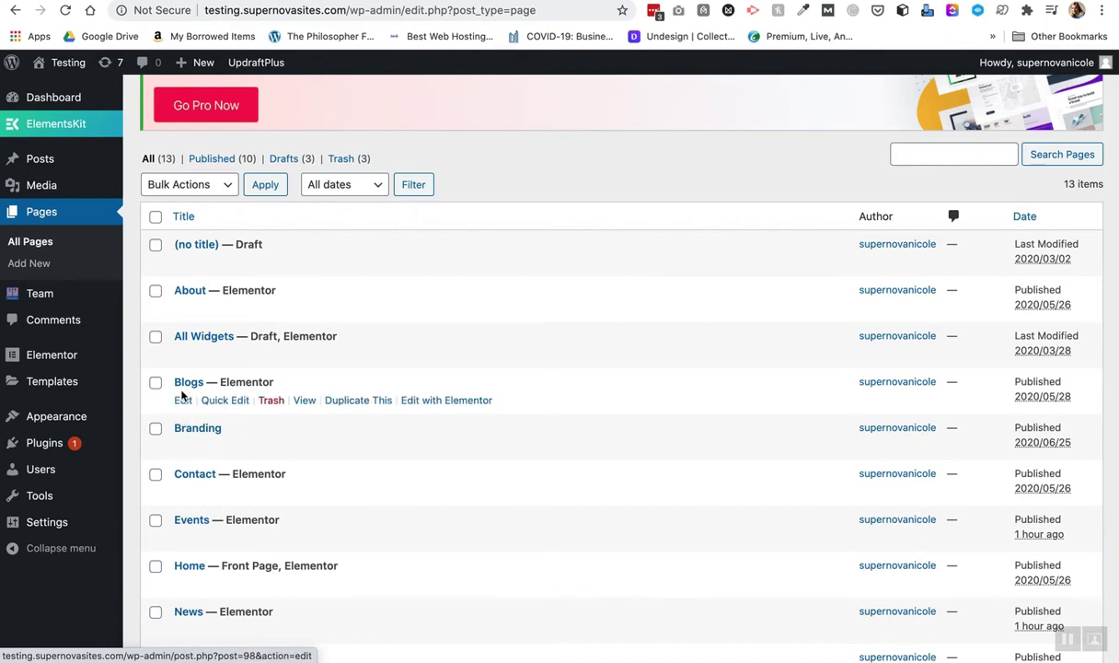
{"action": "left_click", "coordinate": [357, 399]}
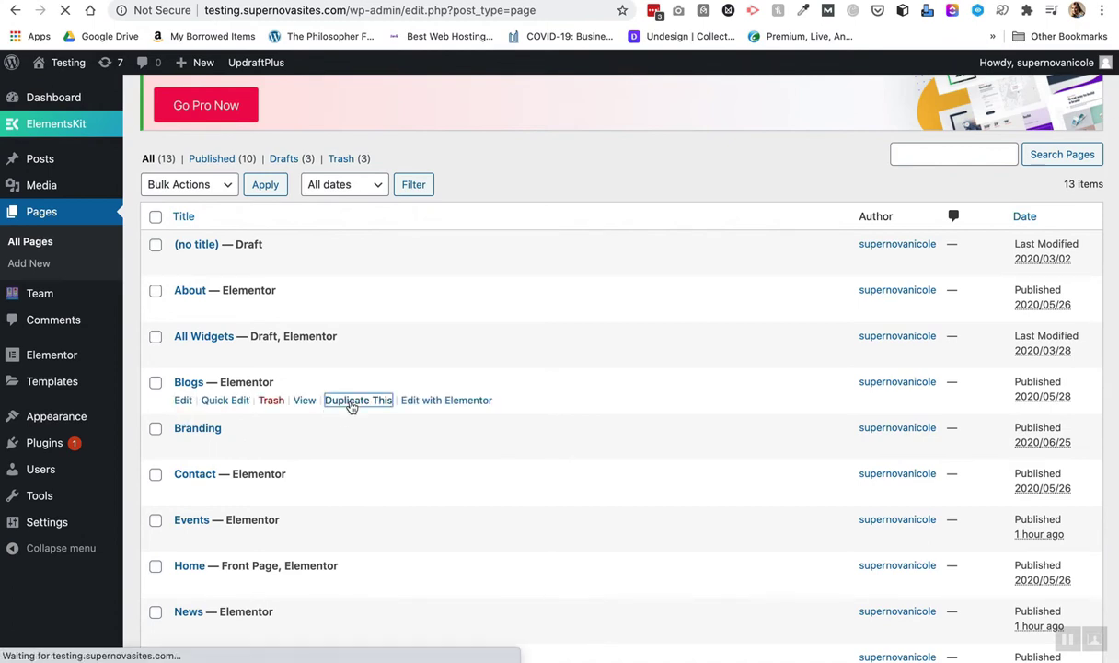
{"action": "left_click", "coordinate": [358, 399]}
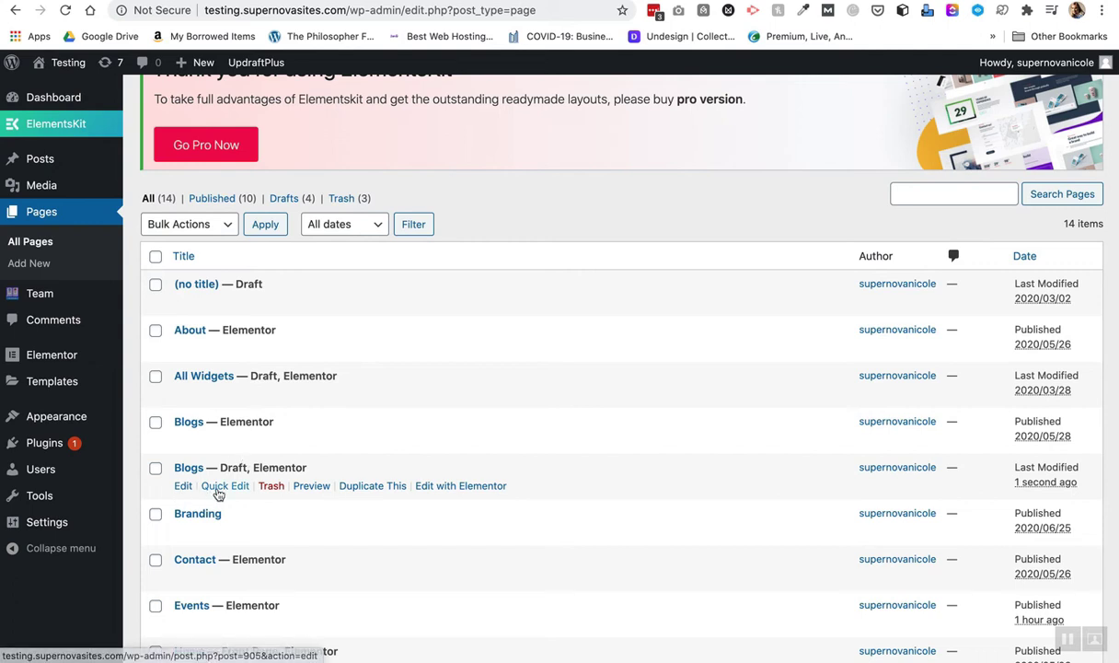
{"action": "left_click", "coordinate": [224, 485]}
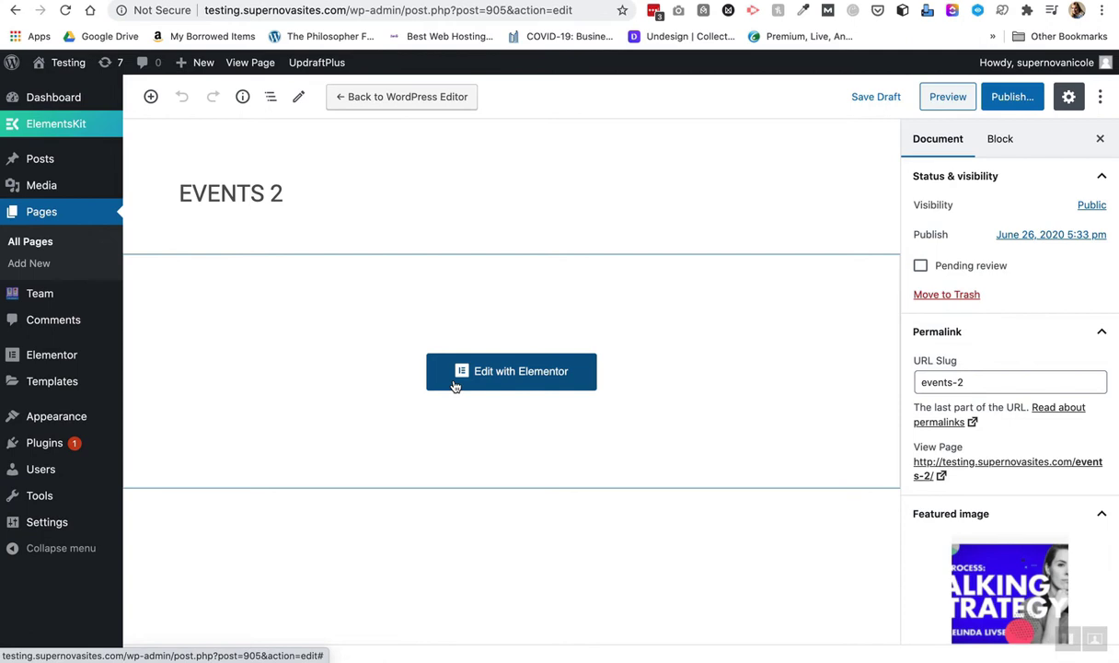
Launch Elementor on EVENTS 2 and open the Posts grid widget's layout settings.
{"action": "left_click", "coordinate": [511, 371]}
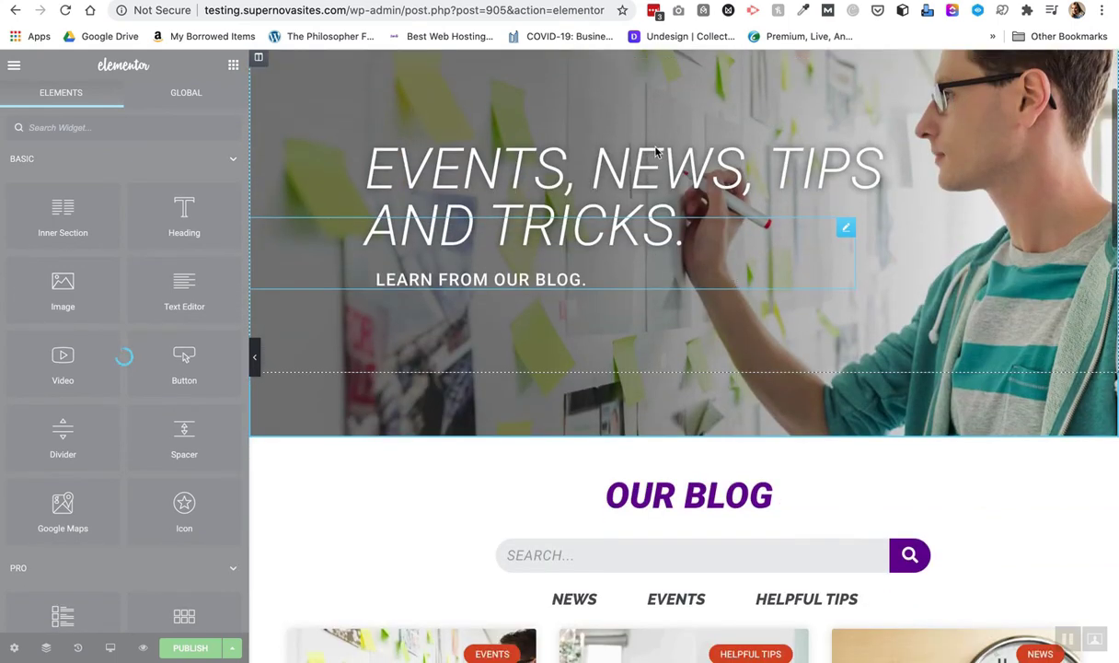
{"action": "scroll", "scroll_direction": "up", "scroll_amount": 3}
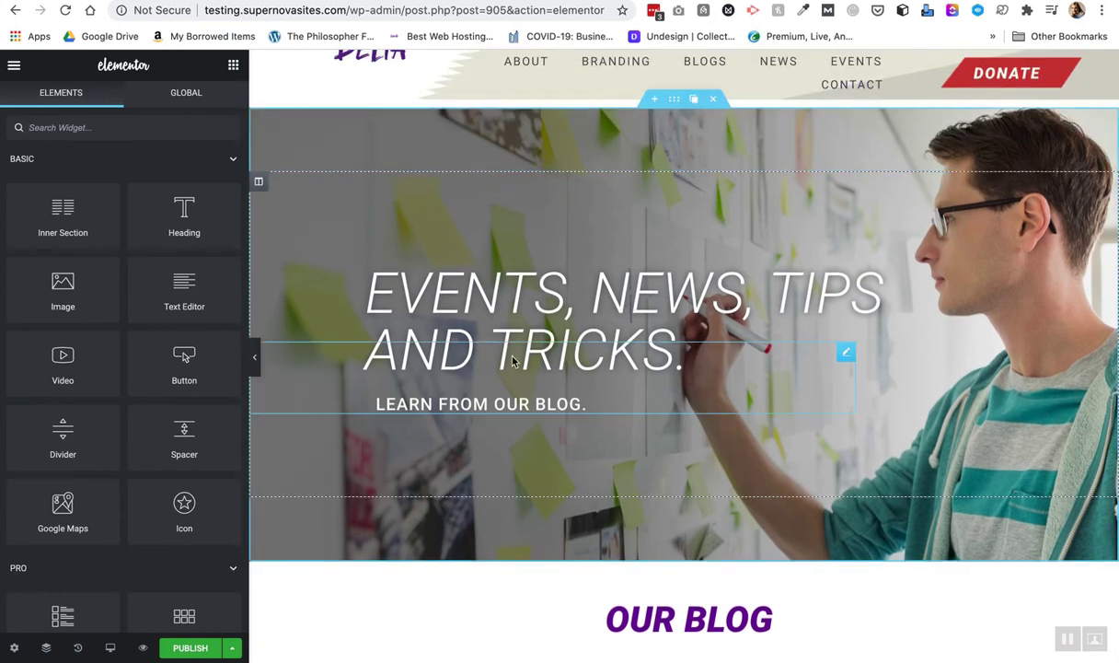
{"action": "left_click", "coordinate": [570, 290]}
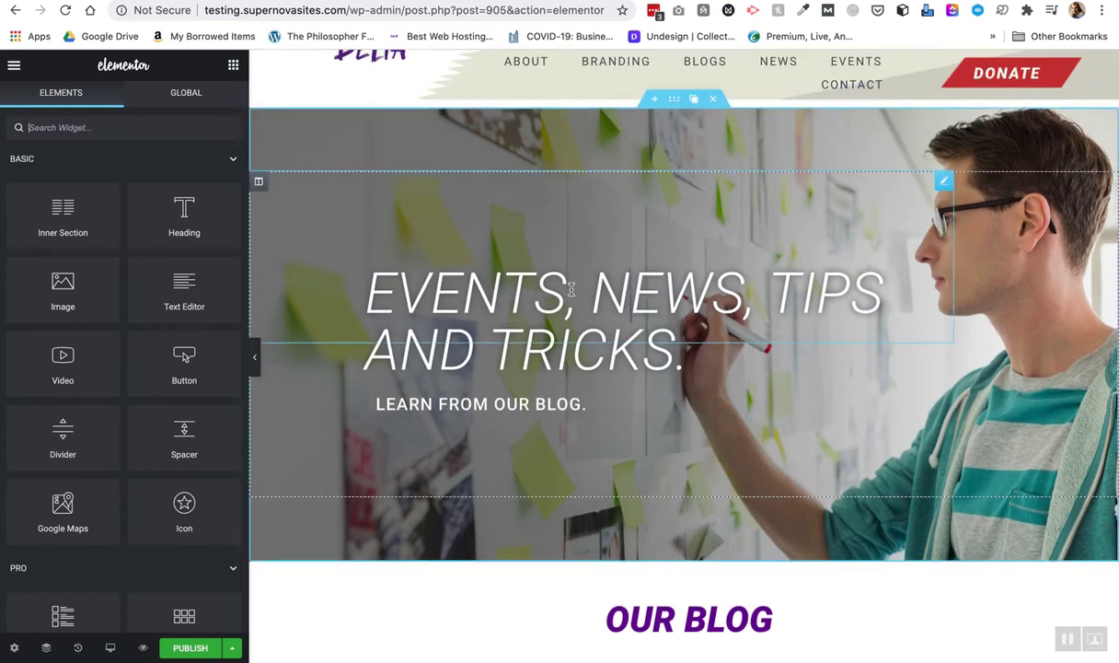
{"action": "scroll", "scroll_direction": "down", "scroll_amount": 3}
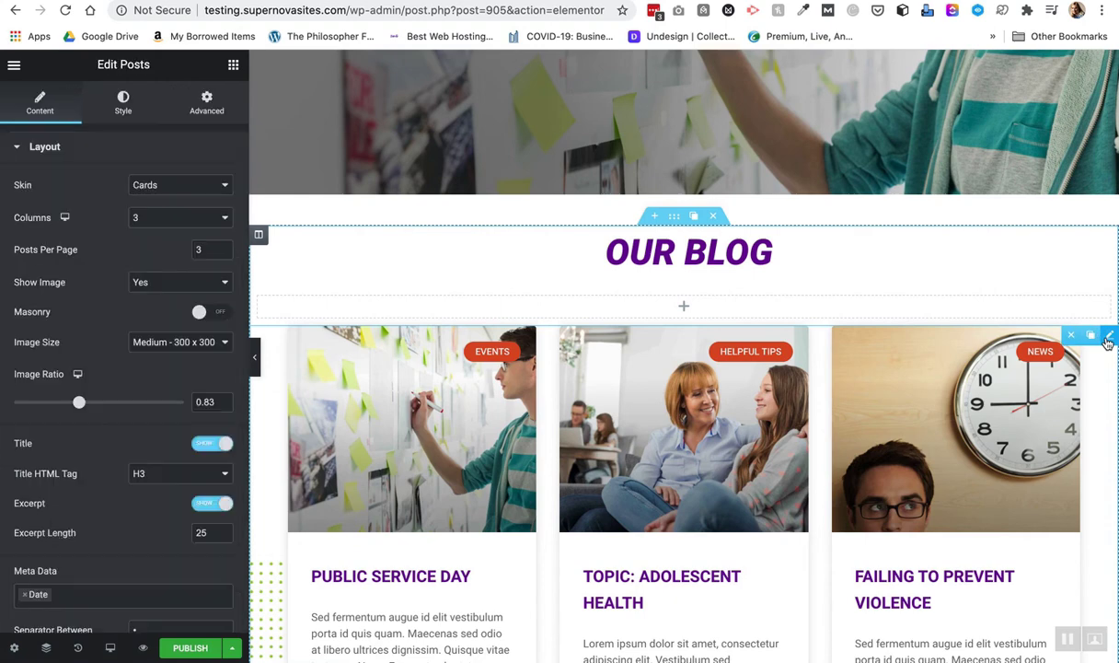
In the Posts widget query, search the term field for 'event' to include the Events category.
{"action": "scroll", "scroll_direction": "down", "scroll_amount": 3}
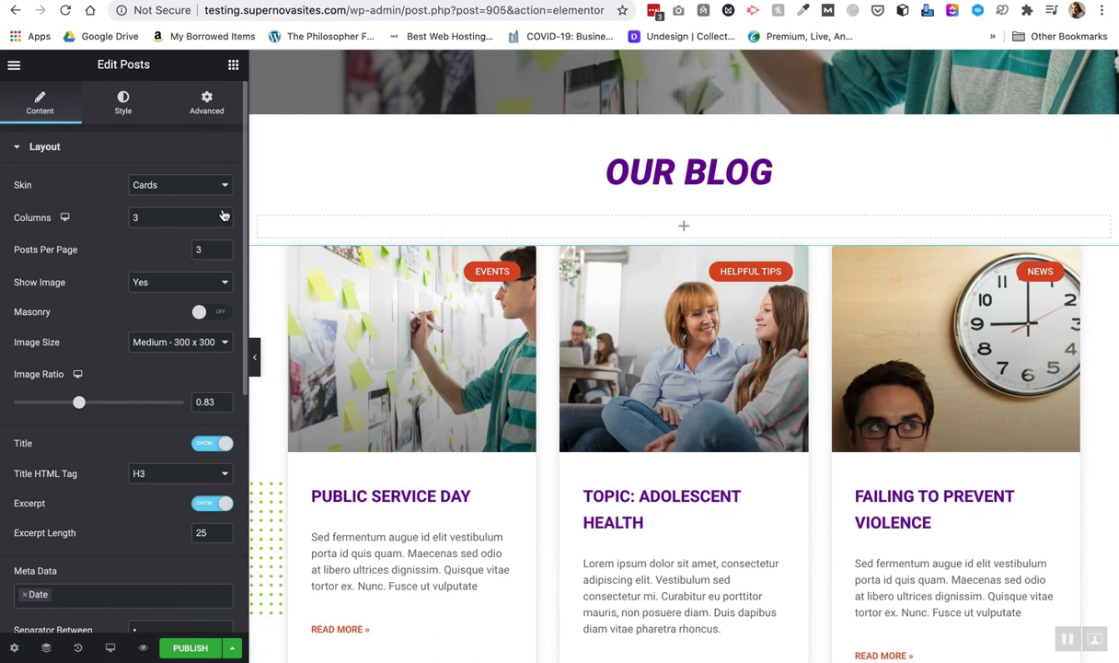
{"action": "scroll", "scroll_direction": "down", "scroll_amount": 3}
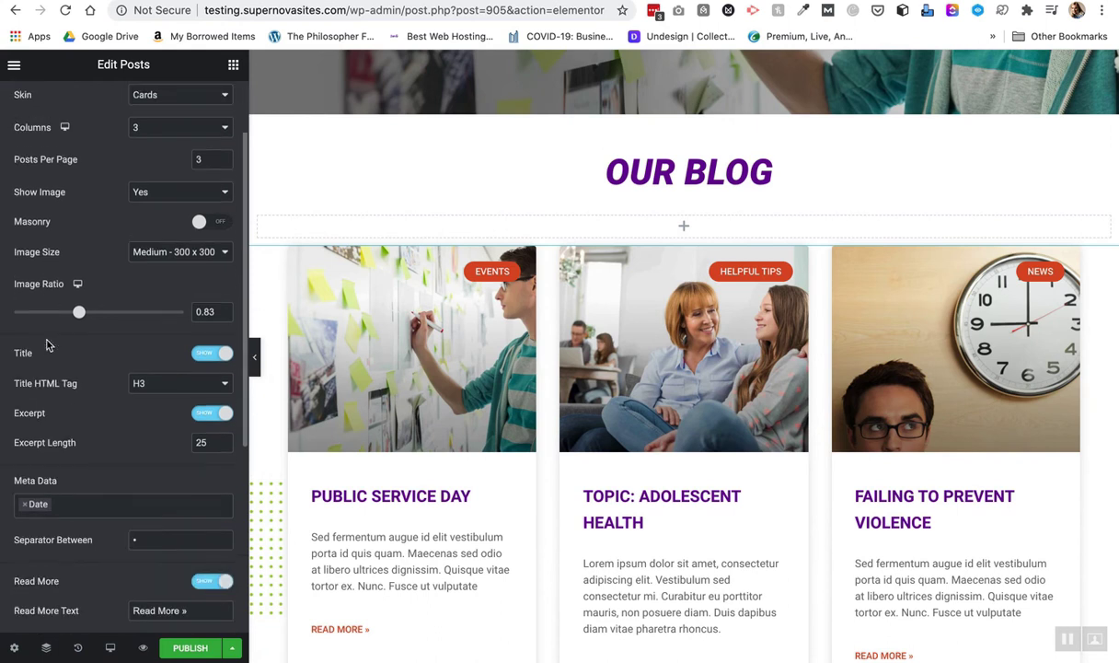
{"action": "scroll", "scroll_direction": "down", "scroll_amount": 3}
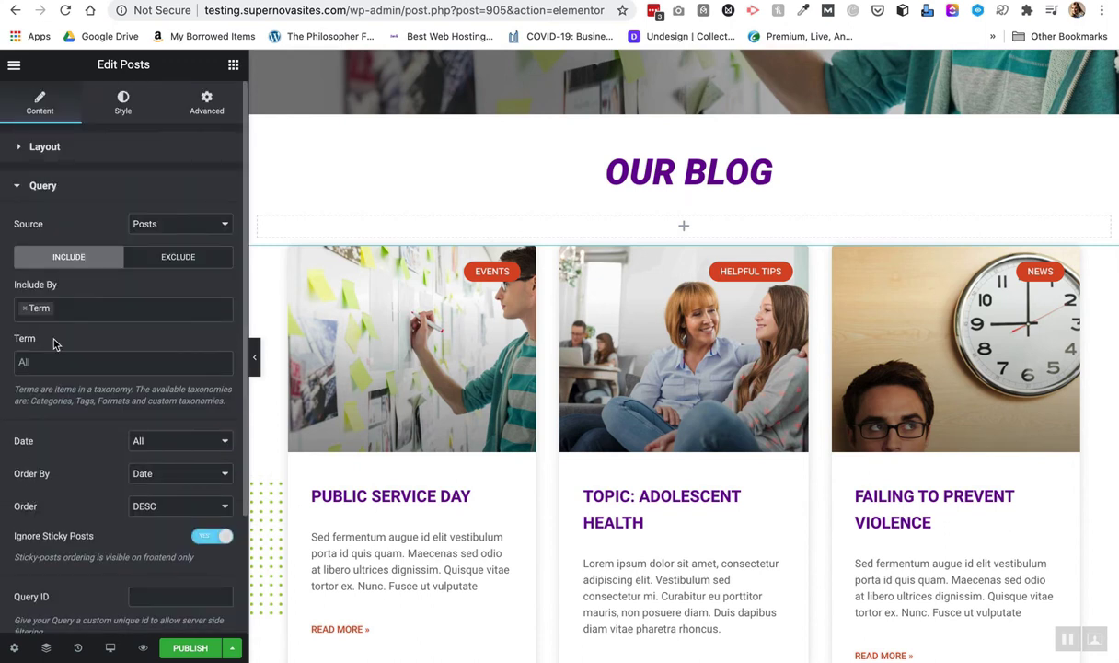
{"action": "left_click", "coordinate": [123, 362]}
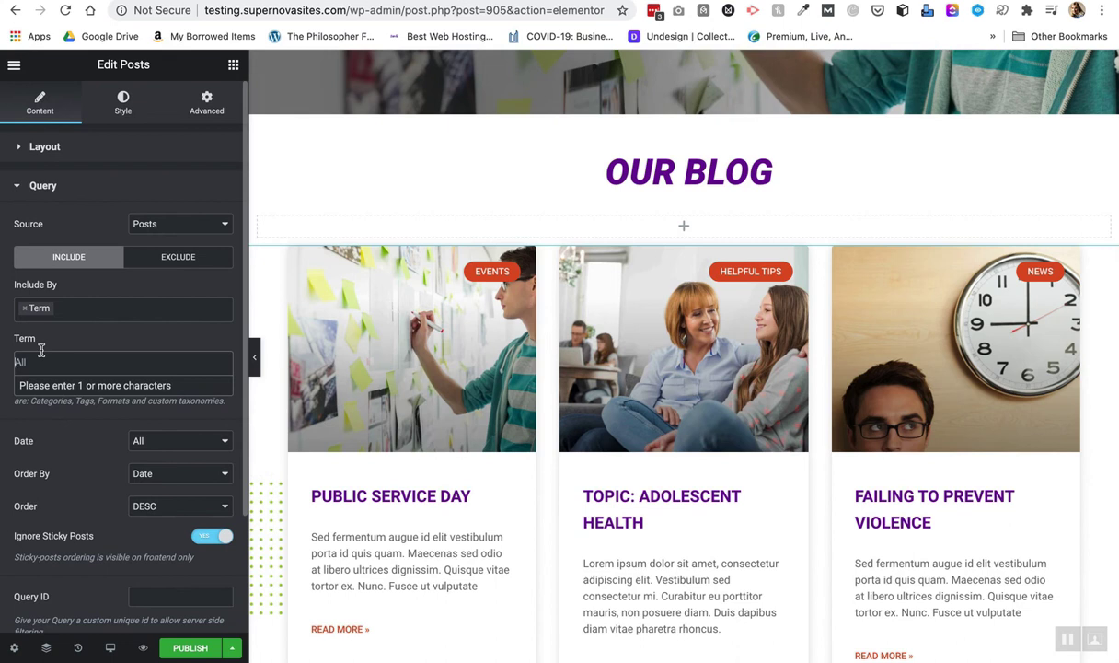
{"action": "type", "text": "event"}
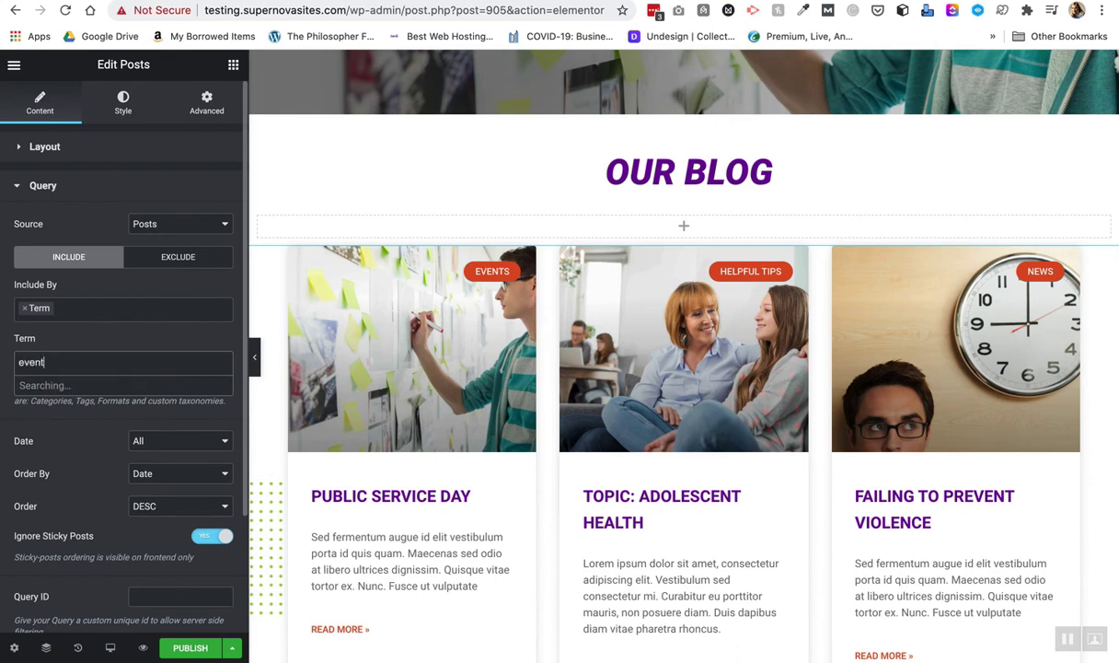
{"action": "mouse_move", "coordinate": [75, 392]}
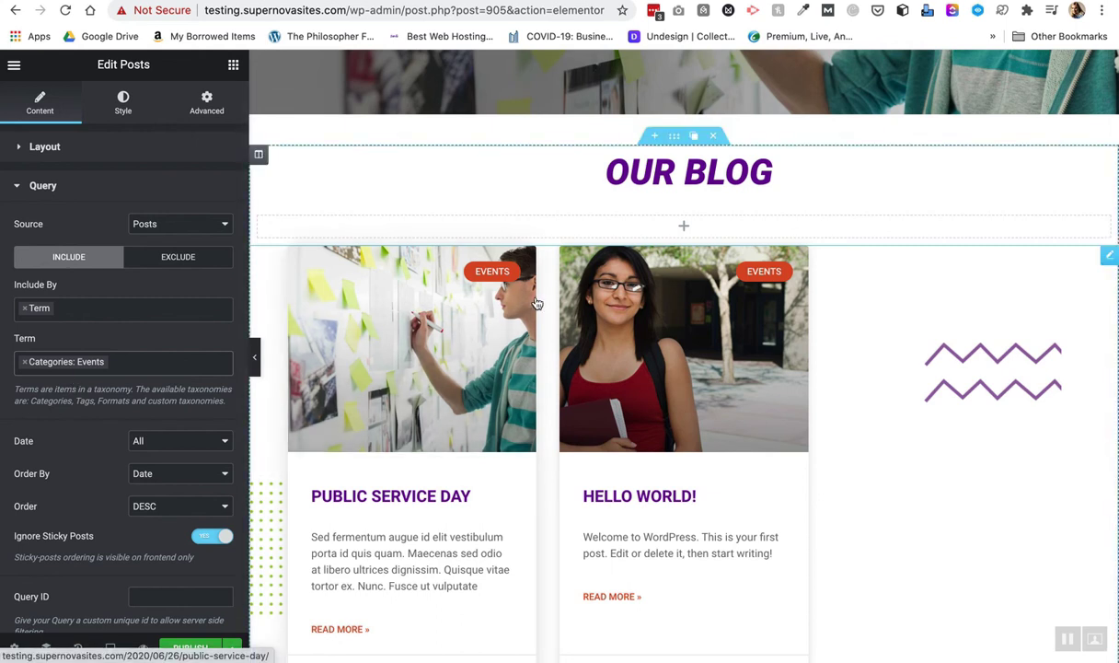
Set the Posts widget Layout to 2 columns and scroll the preview to check the Events cards.
{"action": "left_click", "coordinate": [123, 101]}
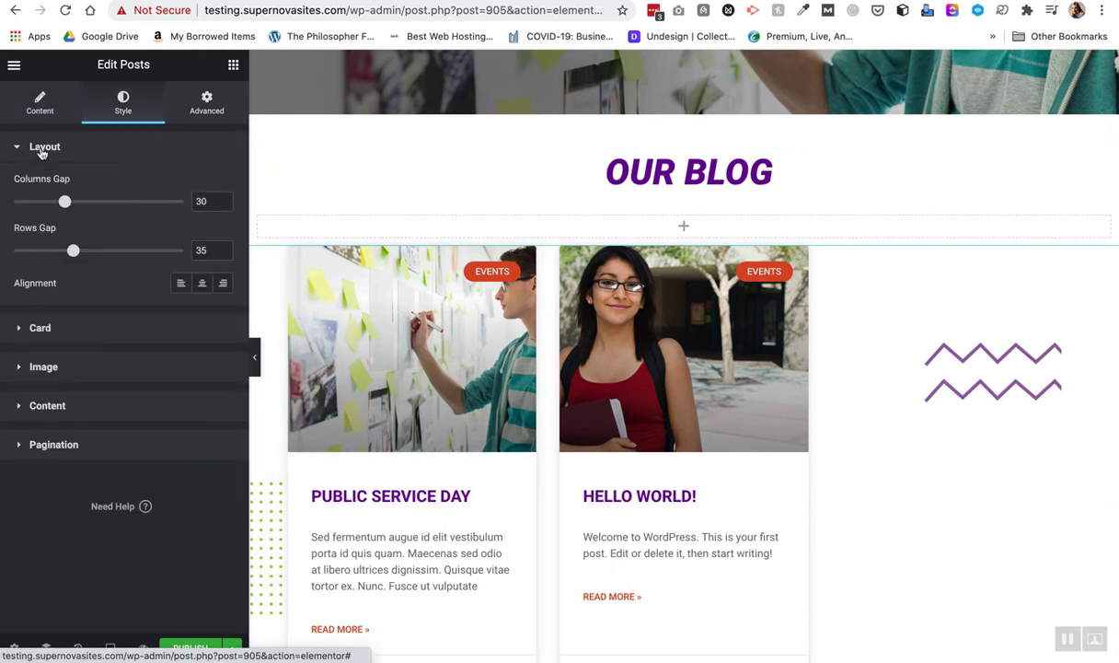
{"action": "left_click", "coordinate": [39, 103]}
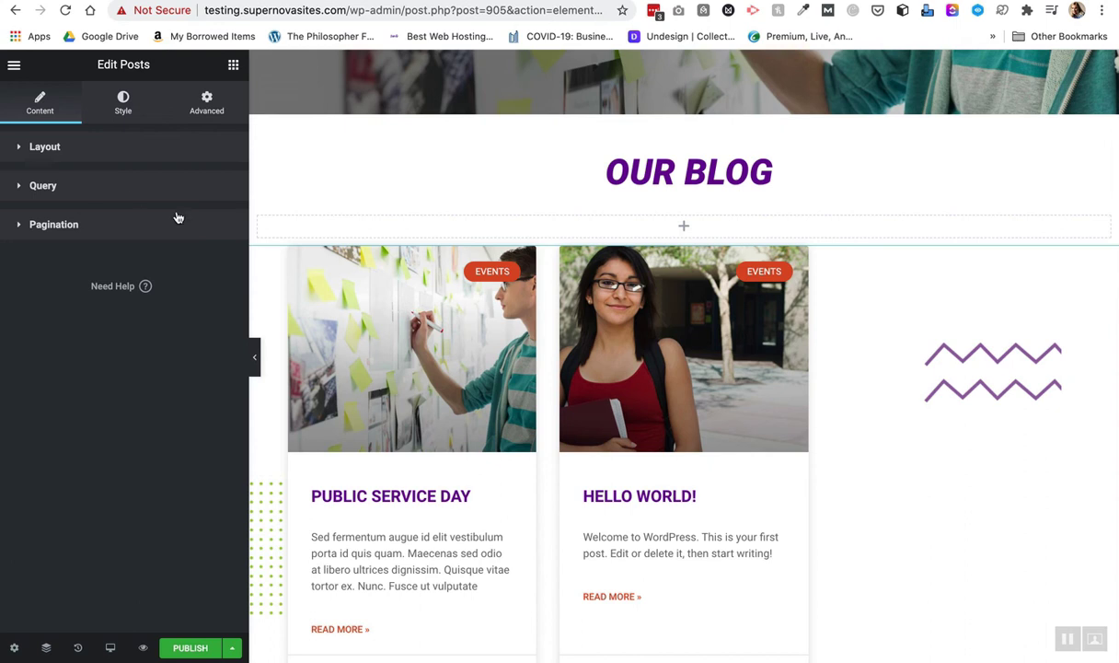
{"action": "left_click", "coordinate": [44, 146]}
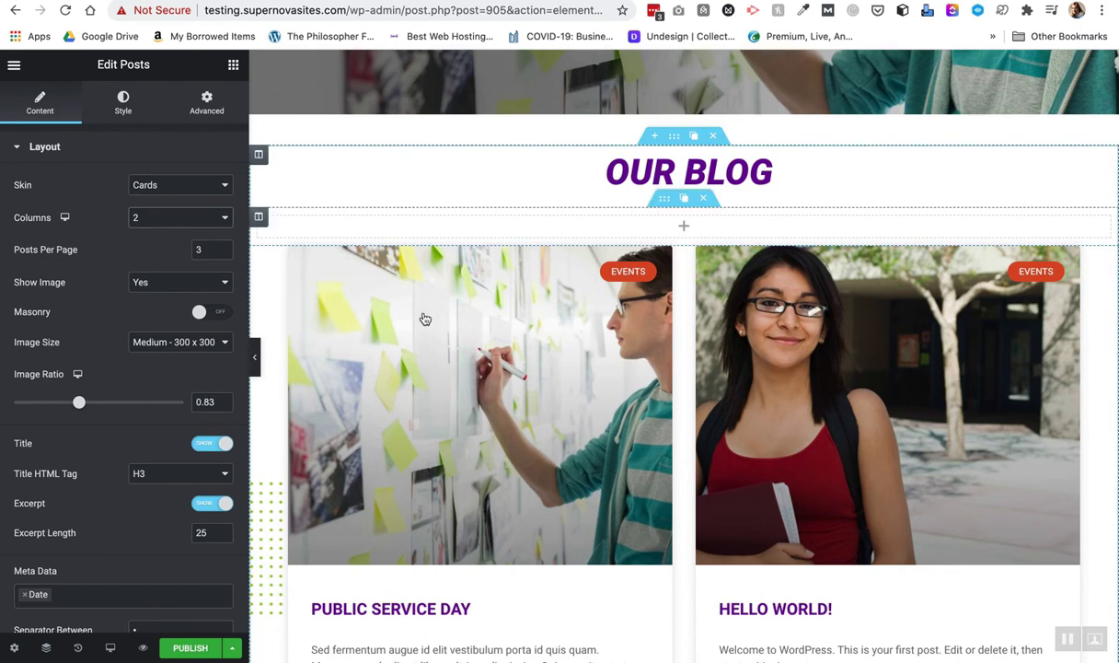
{"action": "scroll", "scroll_direction": "up", "scroll_amount": 3}
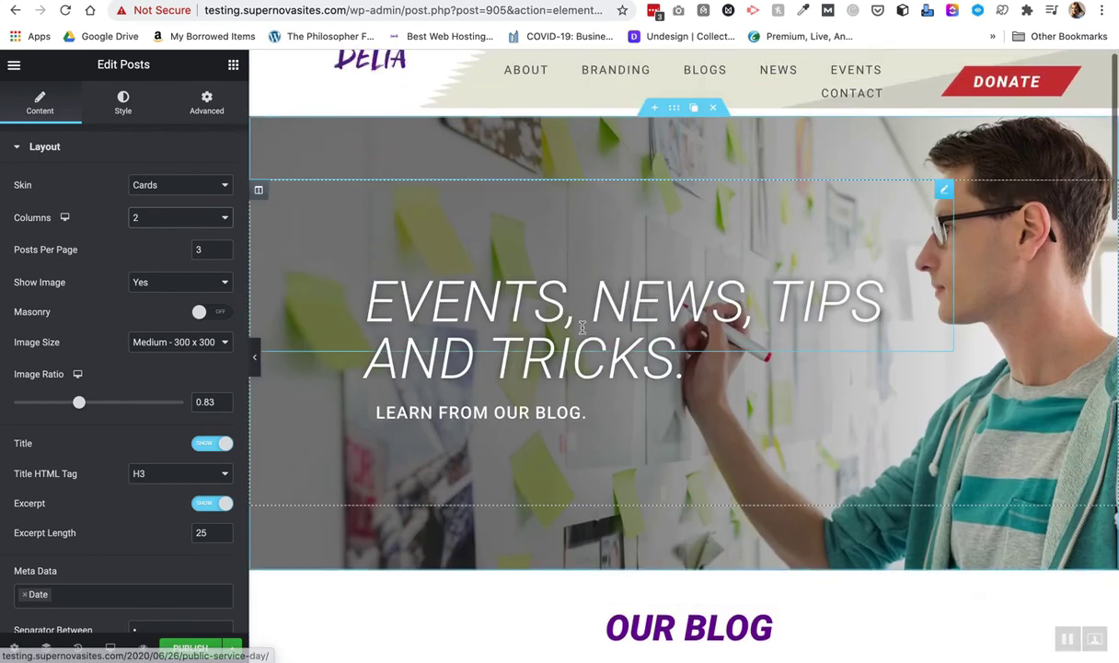
{"action": "scroll", "scroll_direction": "down", "scroll_amount": 3}
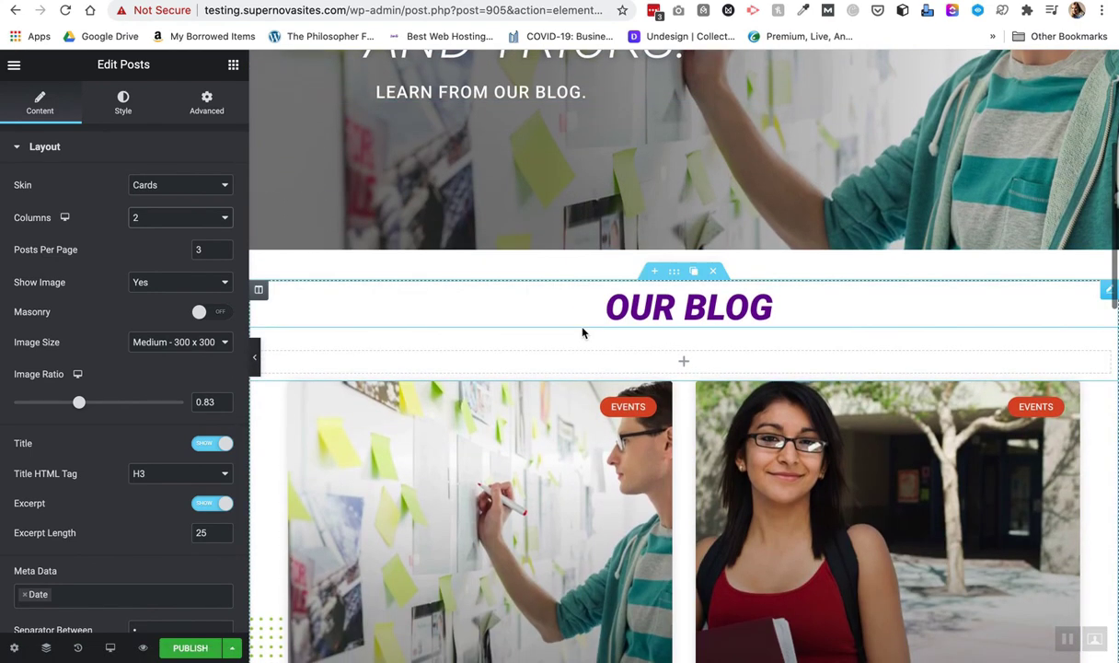
{"action": "scroll", "scroll_direction": "up", "scroll_amount": 3}
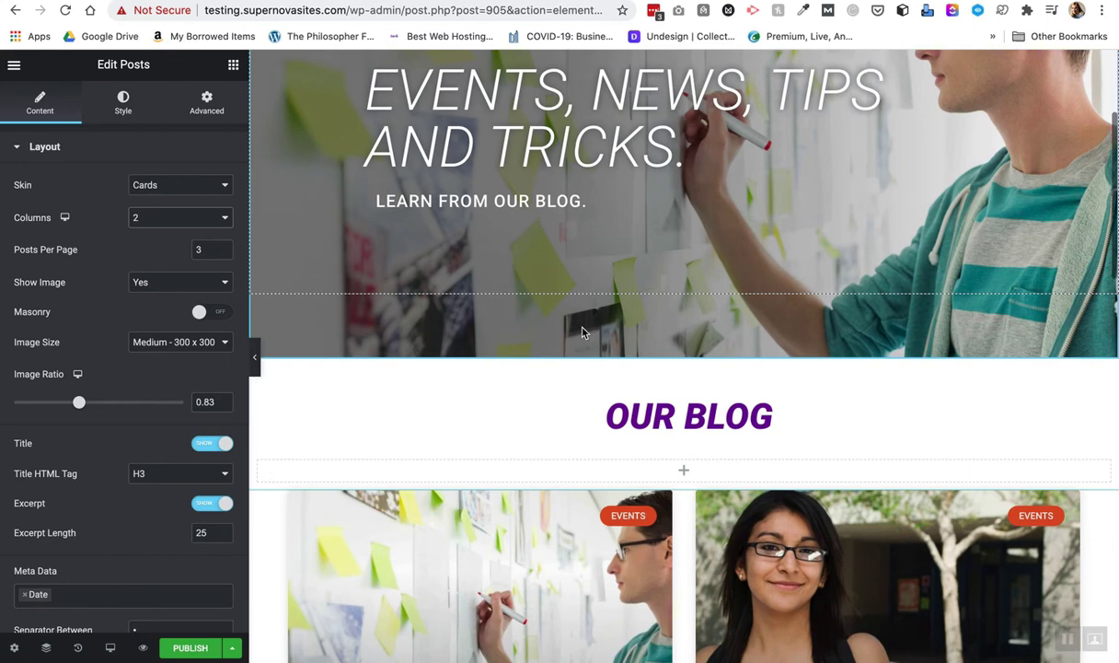
{"action": "scroll", "scroll_direction": "down", "scroll_amount": 3}
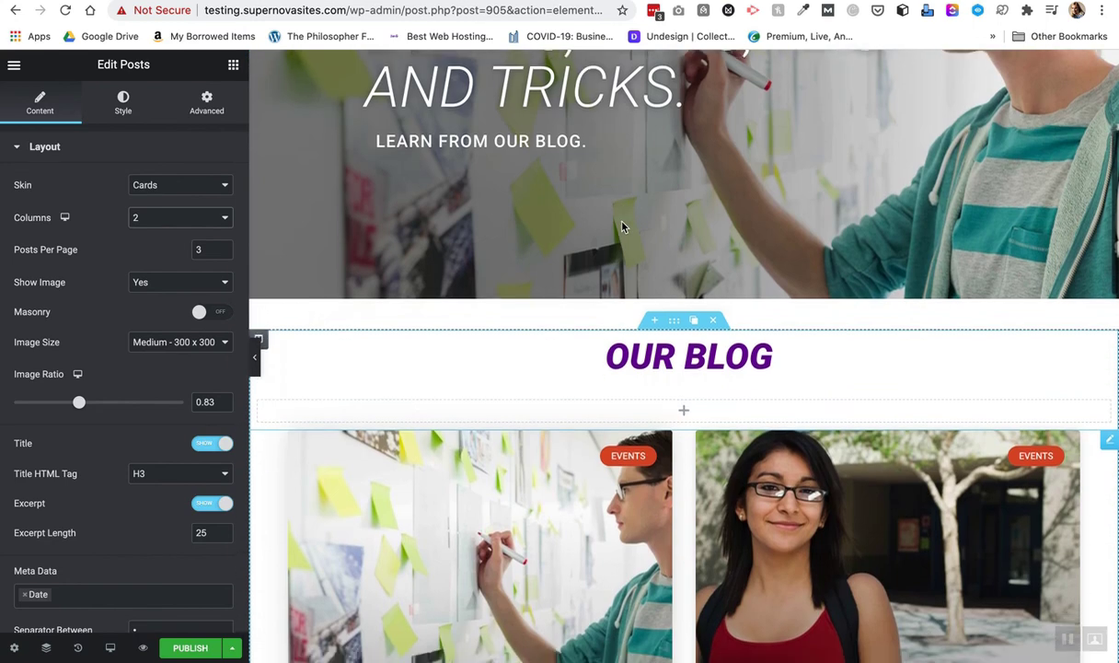
{"action": "scroll", "scroll_direction": "down", "scroll_amount": 3}
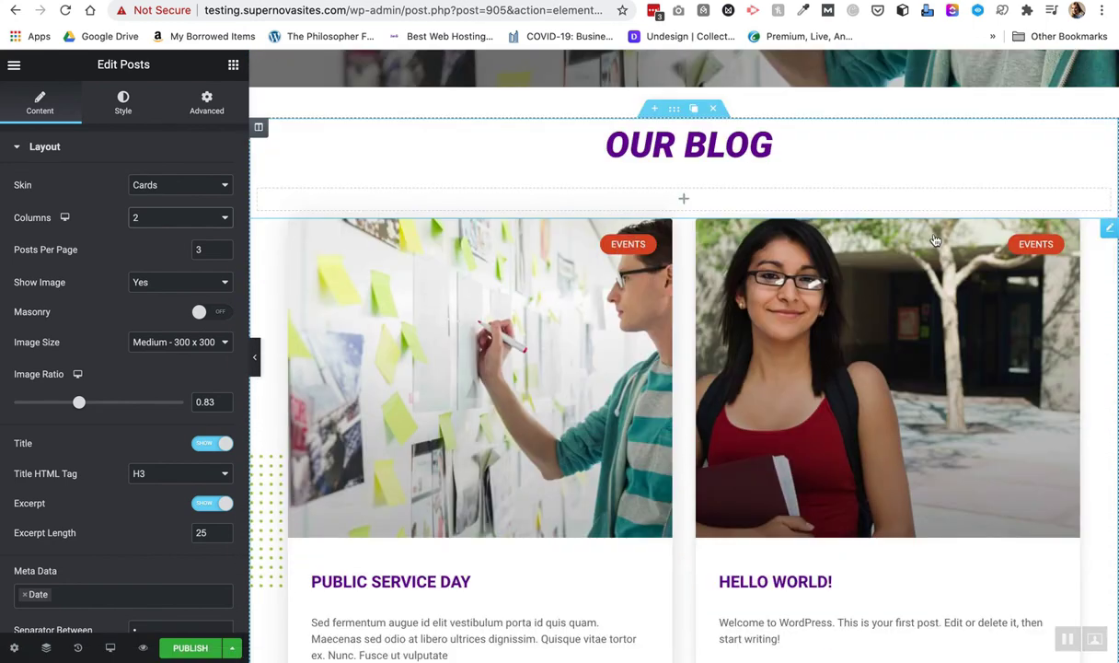
{"action": "mouse_move", "coordinate": [621, 267]}
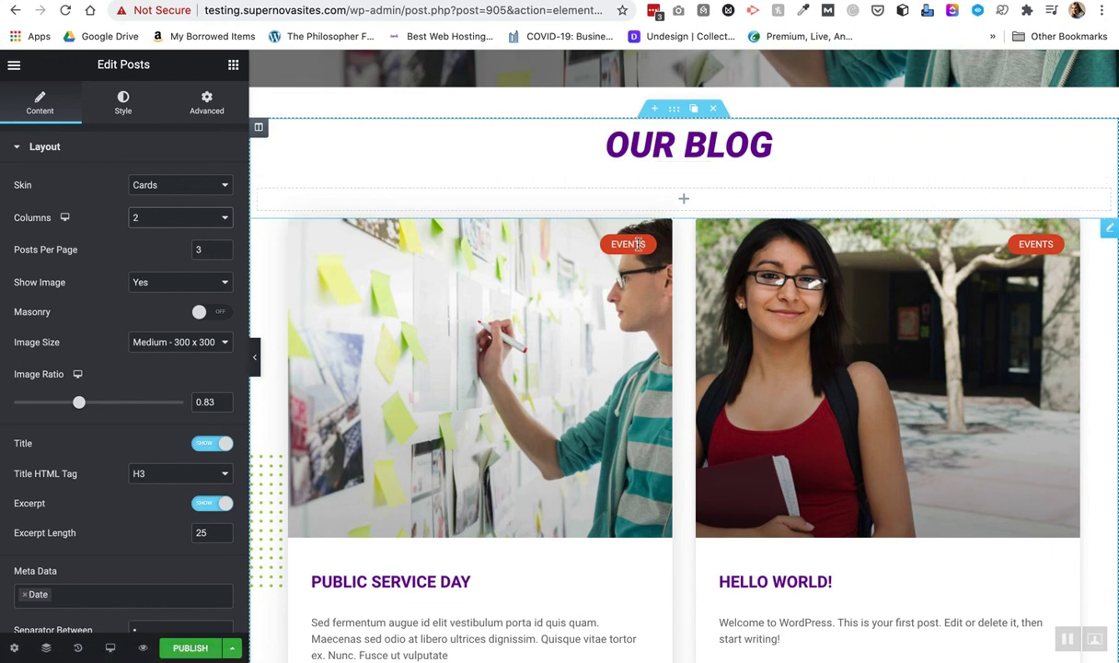
{"action": "scroll", "scroll_direction": "down", "scroll_amount": 3}
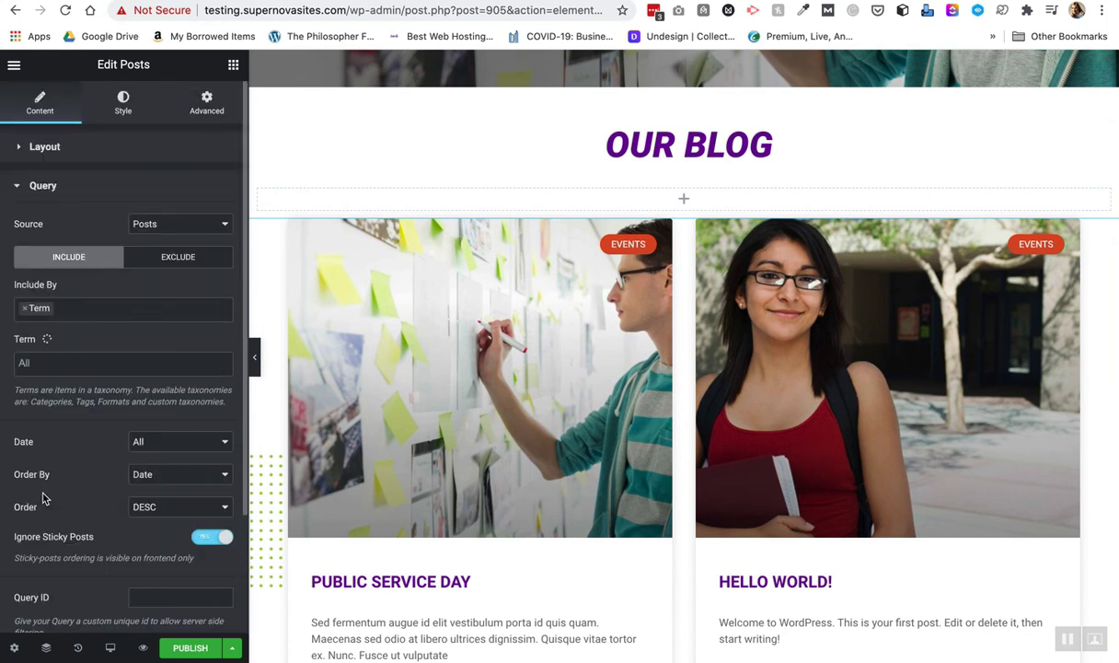
{"action": "left_click", "coordinate": [122, 363]}
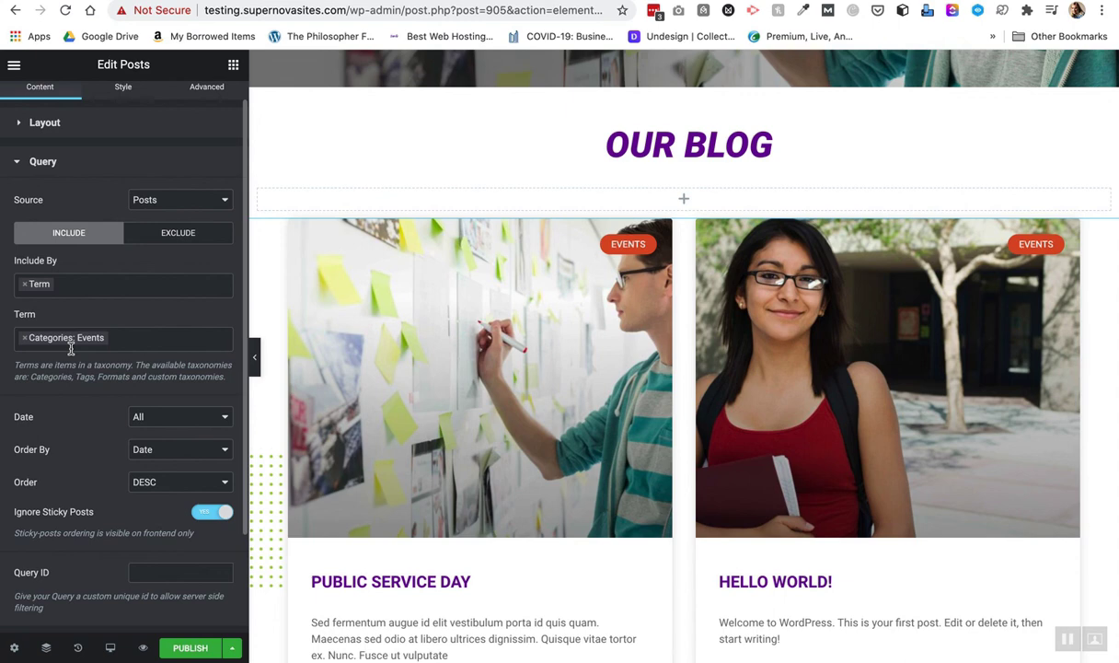
{"action": "scroll", "scroll_direction": "up", "scroll_amount": 3}
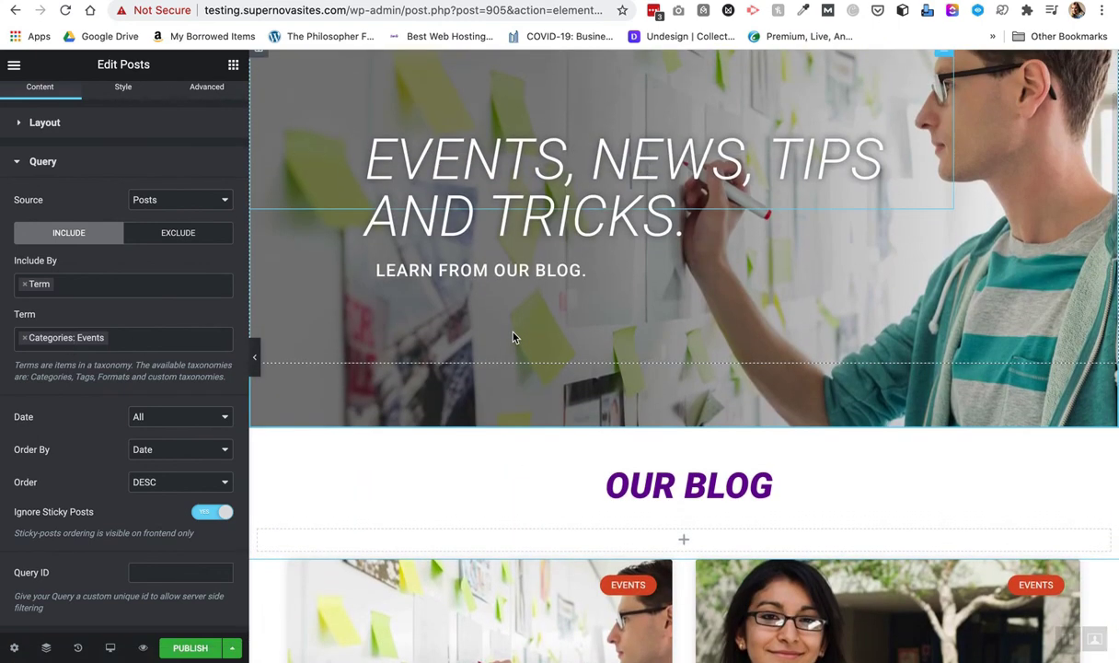